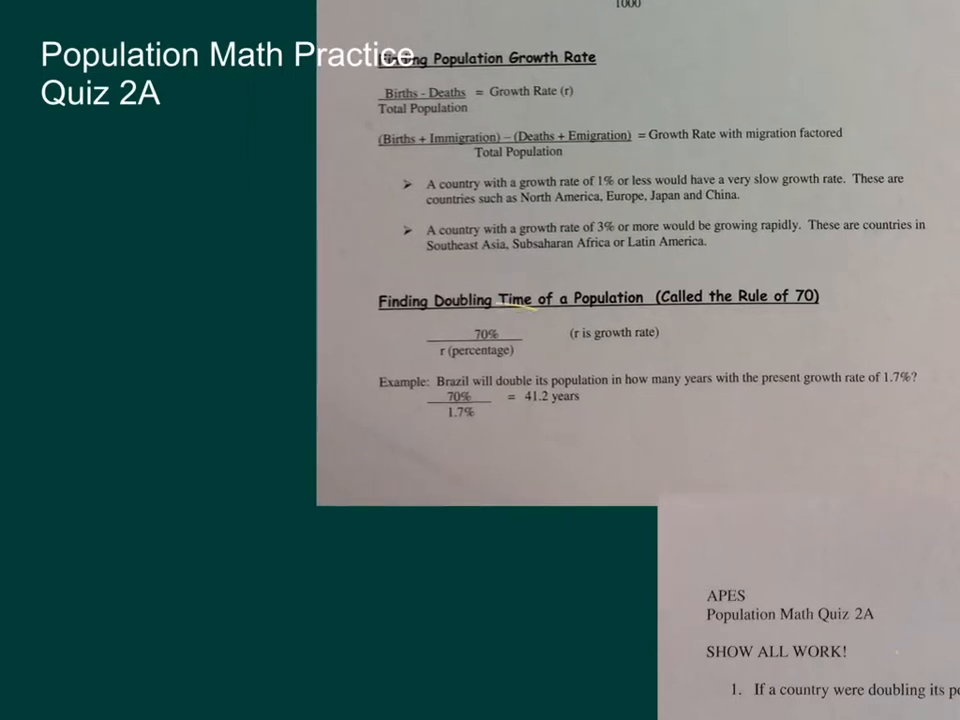
Draw a yellow circle around the 70% / r formula on the reference worksheet.
left_click_drag(400, 330, 585, 340)
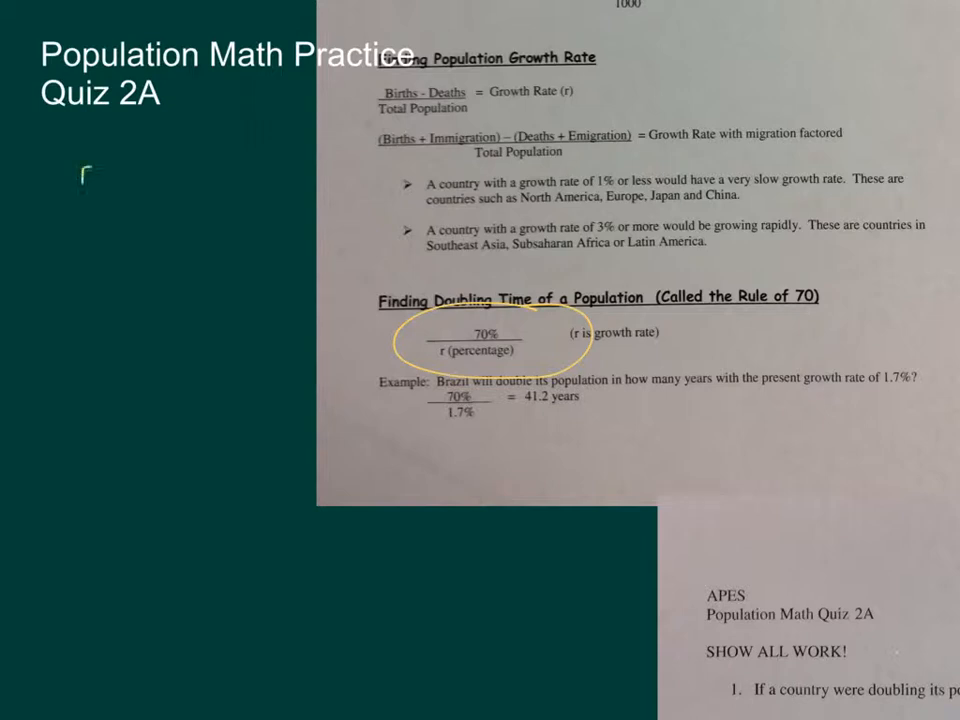
left_click_drag(90, 180, 110, 330)
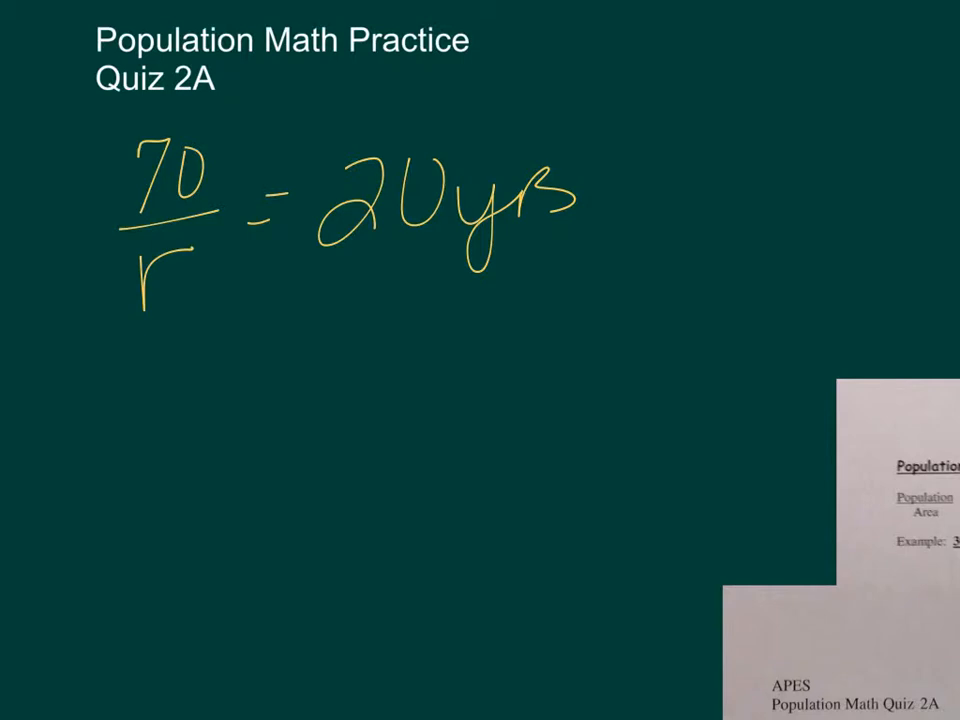
Write 70/r = 20 yrs, cross-multiply to 70 = 20r, and long-divide to r = 3.5.
left_click_drag(310, 255, 540, 230)
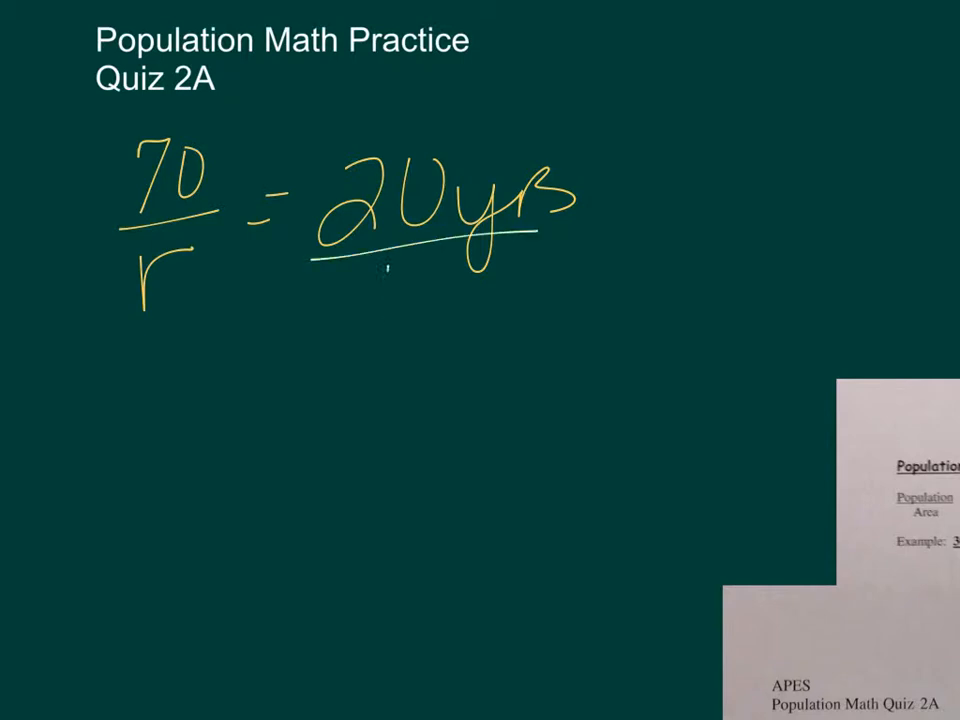
left_click_drag(330, 305, 240, 210)
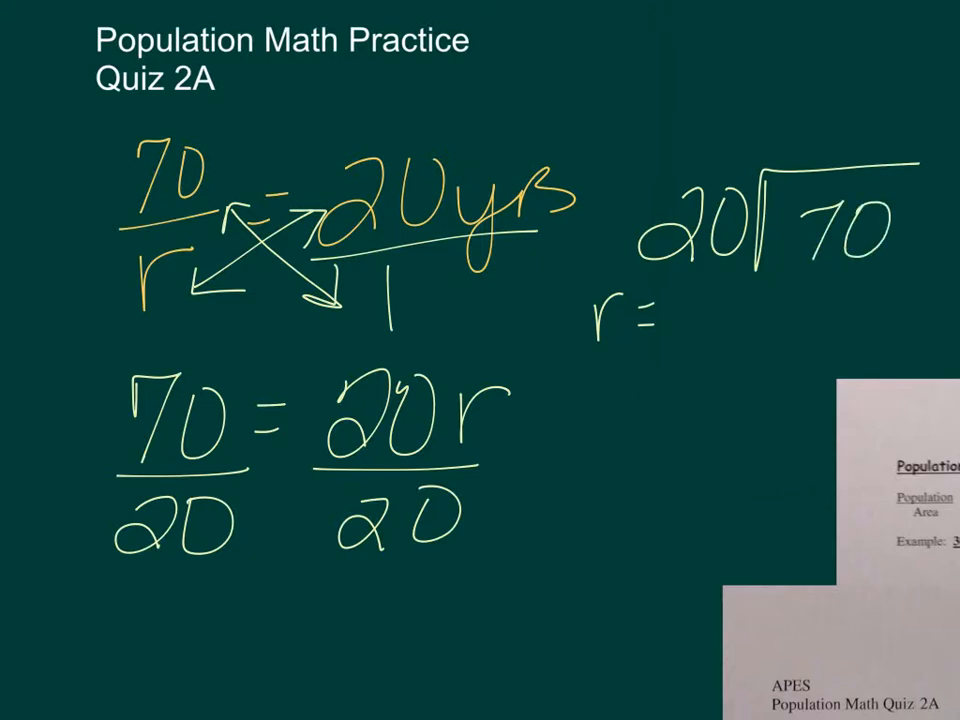
left_click(875, 130)
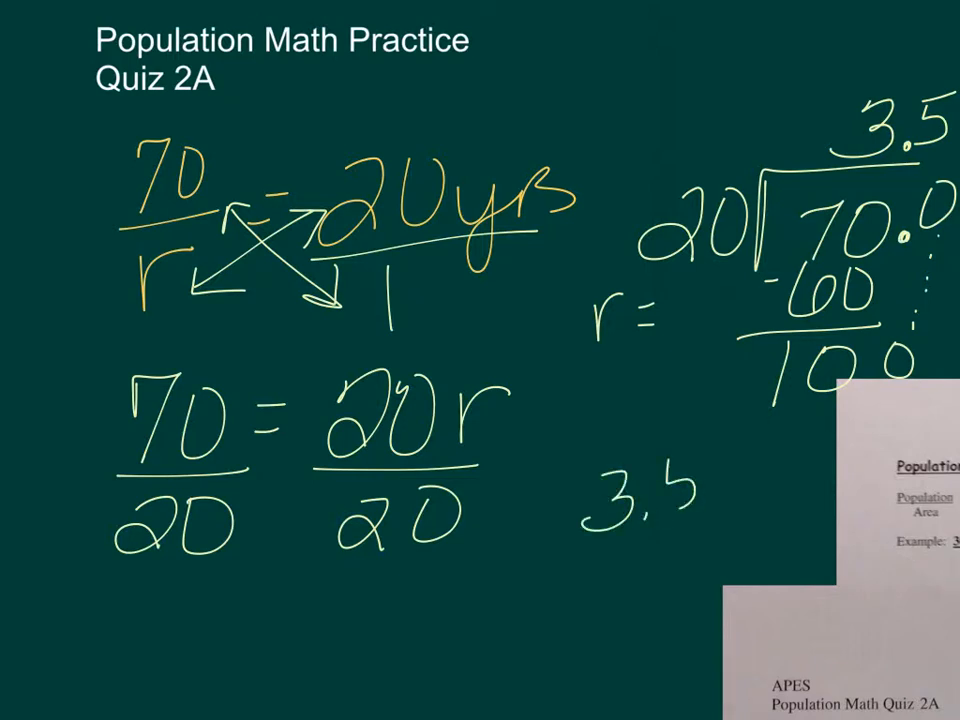
type("%")
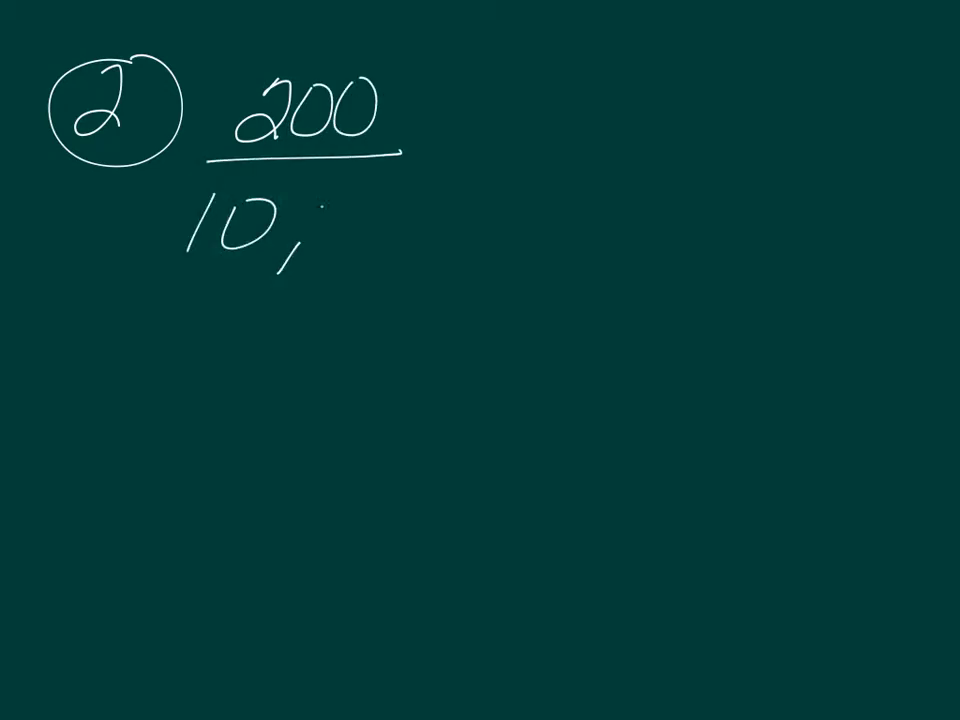
Handwrite a circled 2 and 200/10,000, cancelling two zeros in each number.
type("000")
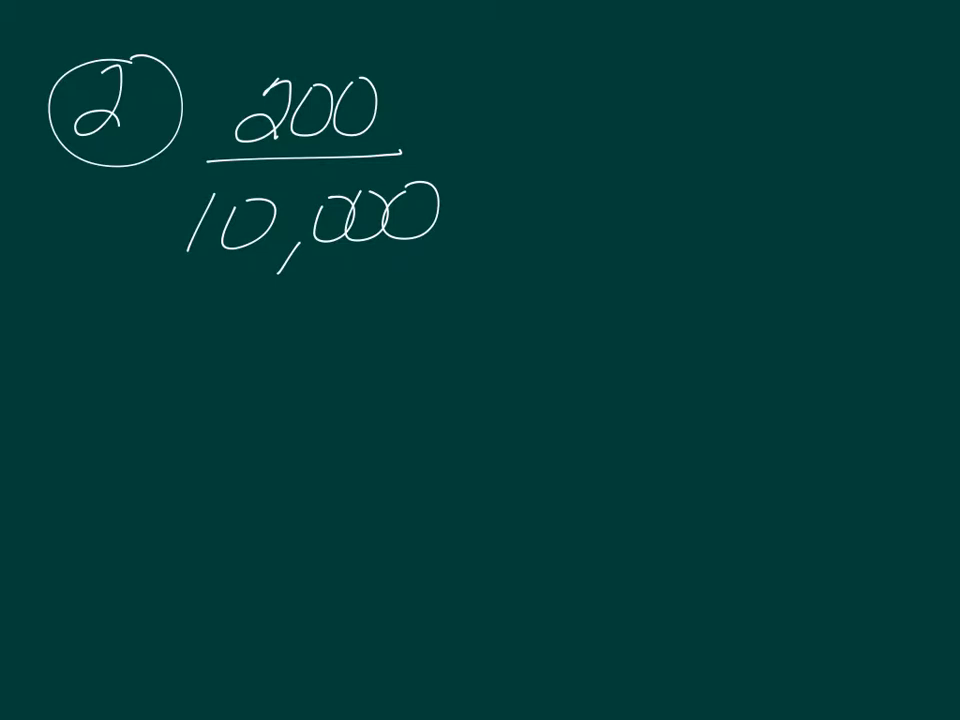
left_click_drag(270, 105, 405, 100)
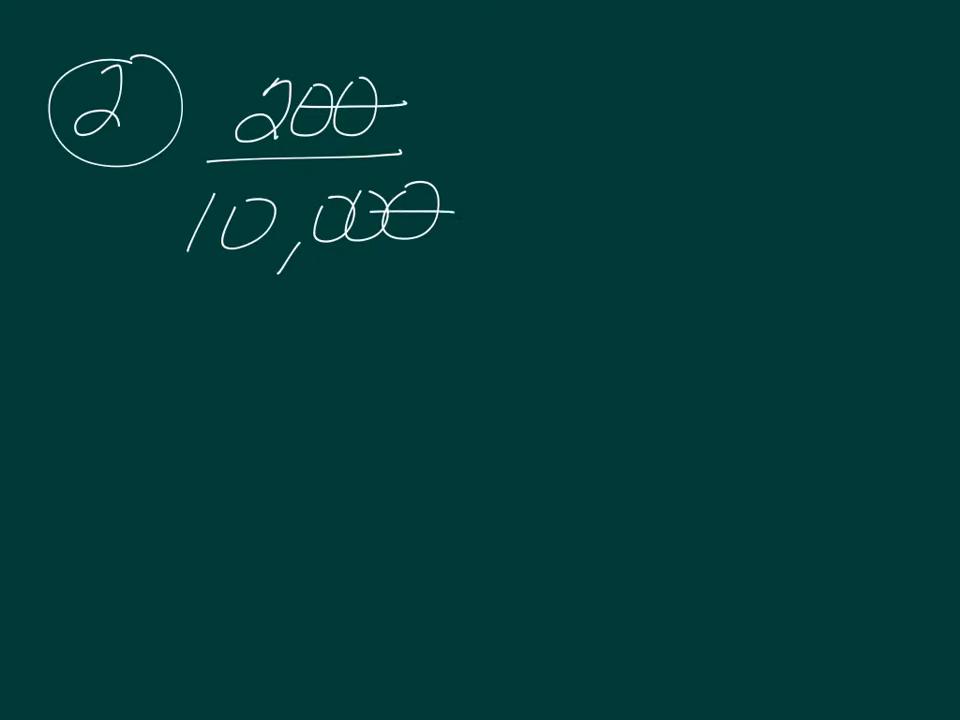
left_click_drag(237, 360, 230, 420)
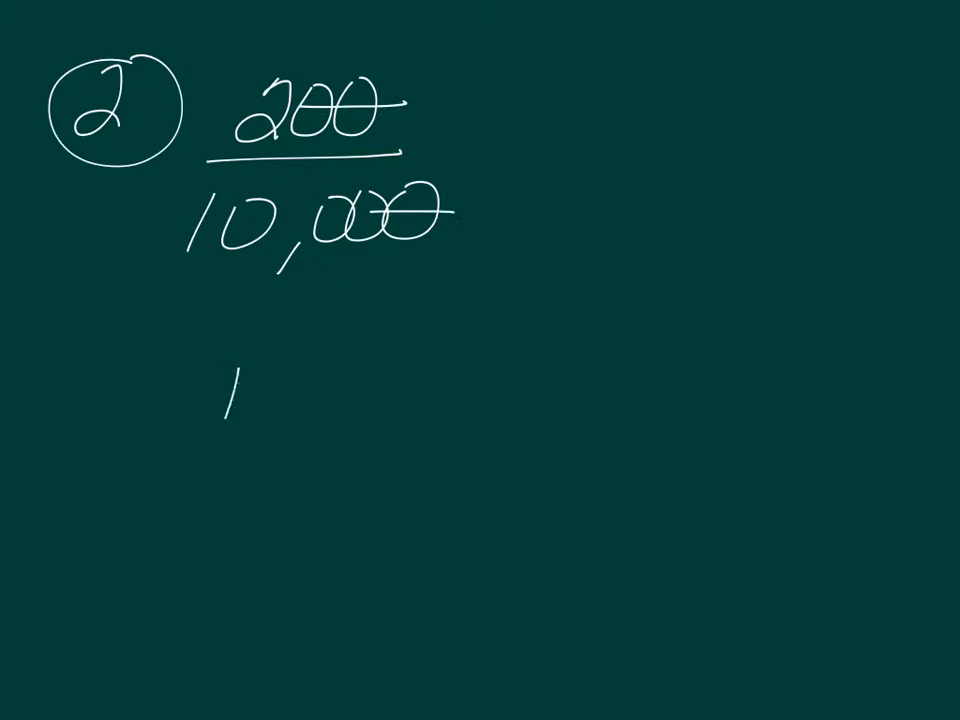
type("00")
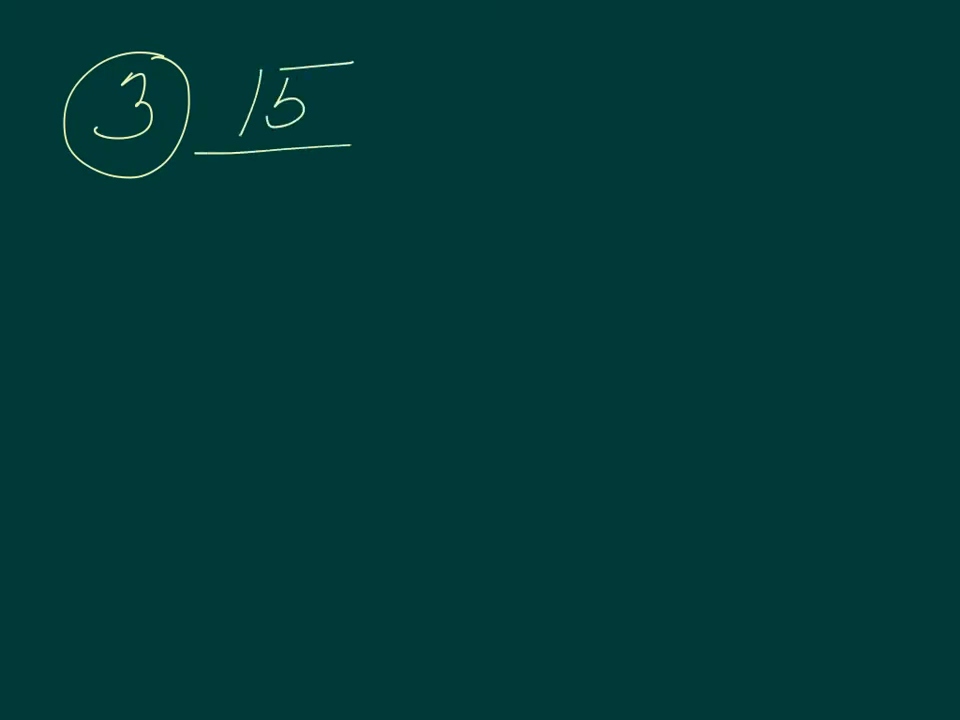
Write 15/1000 and long-divide 1000)15.000 to get the quotient .015.
left_click_drag(350, 145, 425, 138)
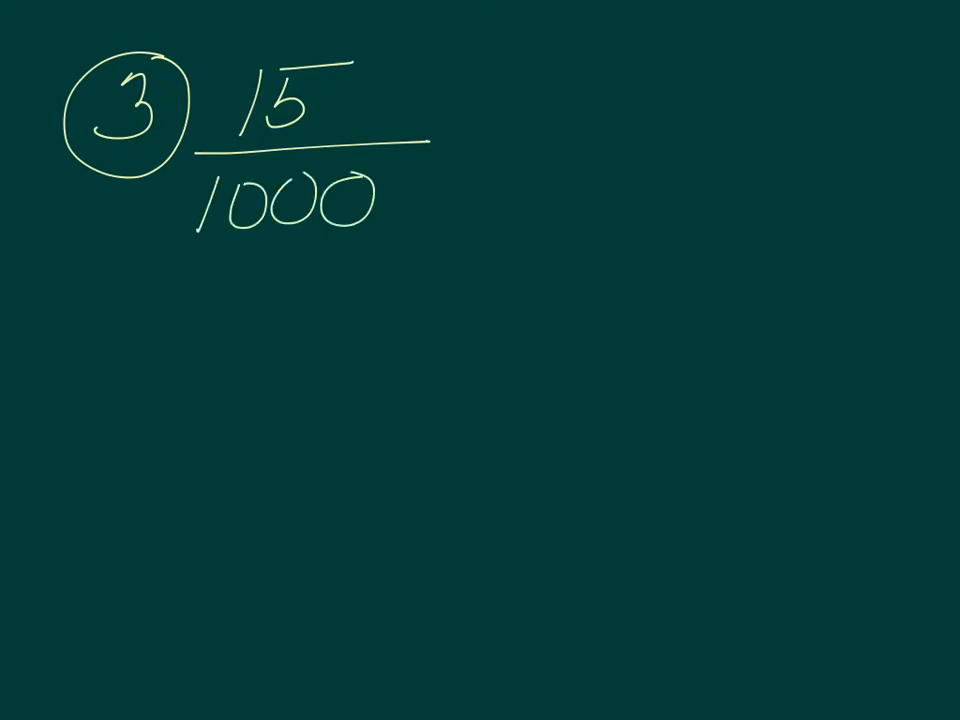
left_click_drag(210, 330, 200, 390)
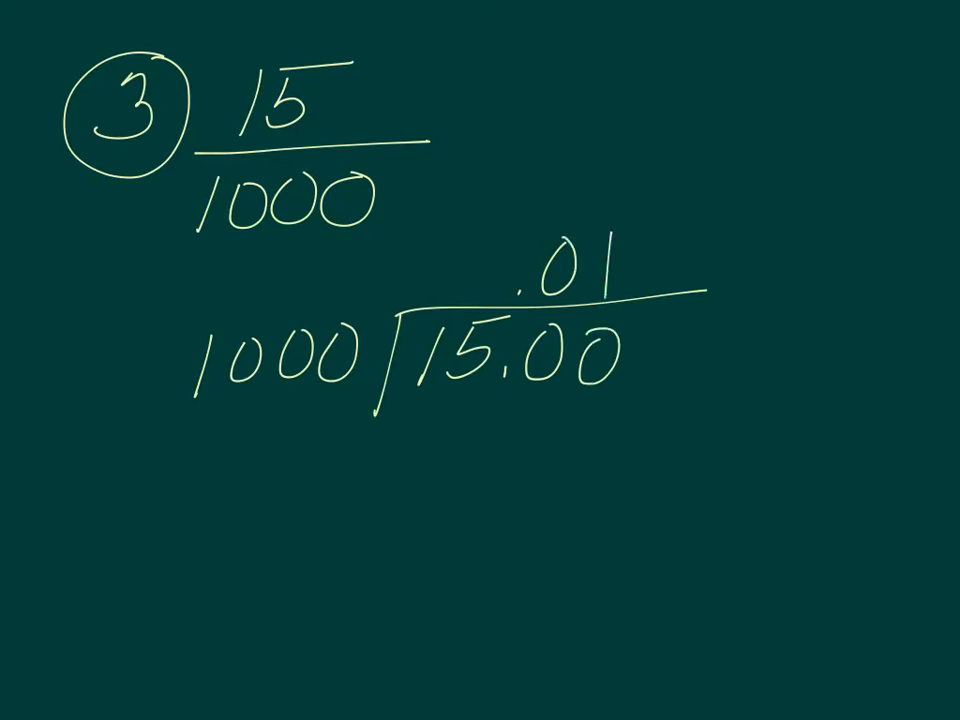
type("1000")
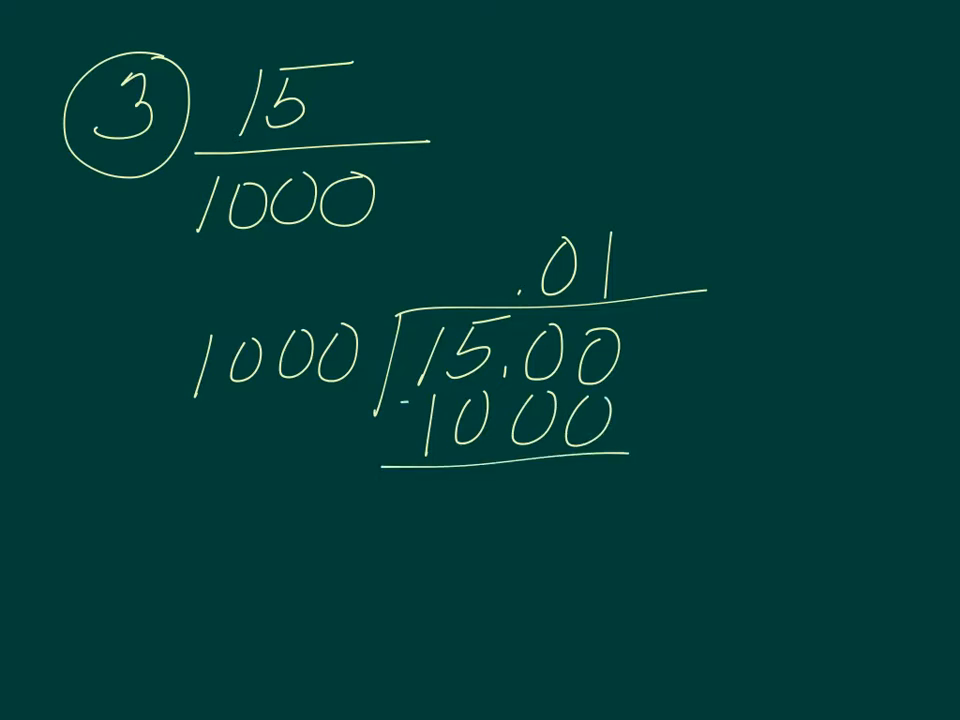
type("500")
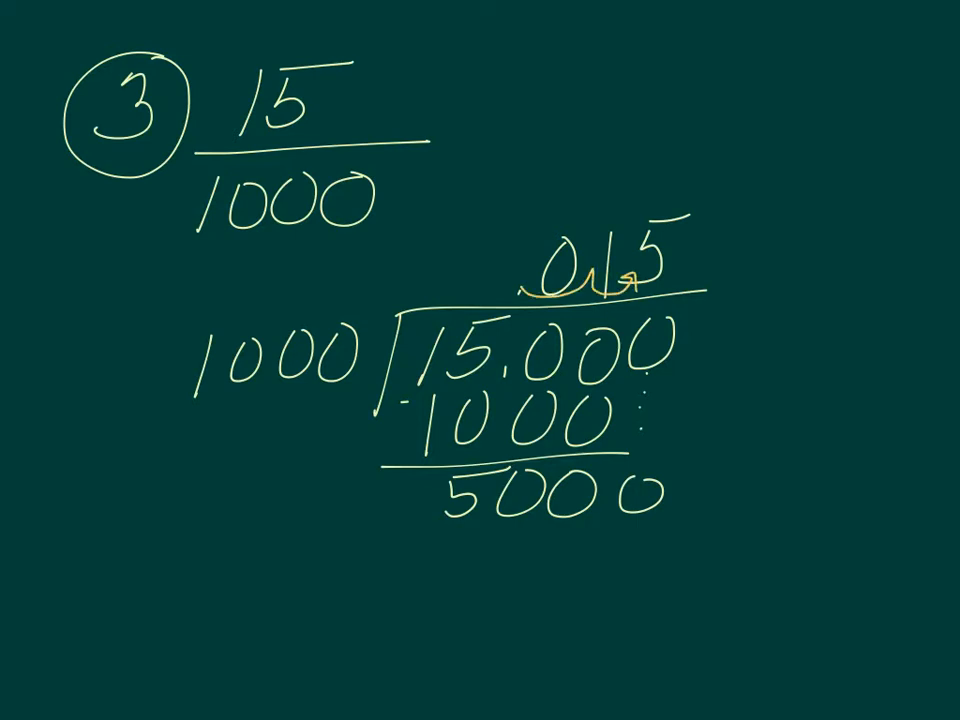
type("1.5")
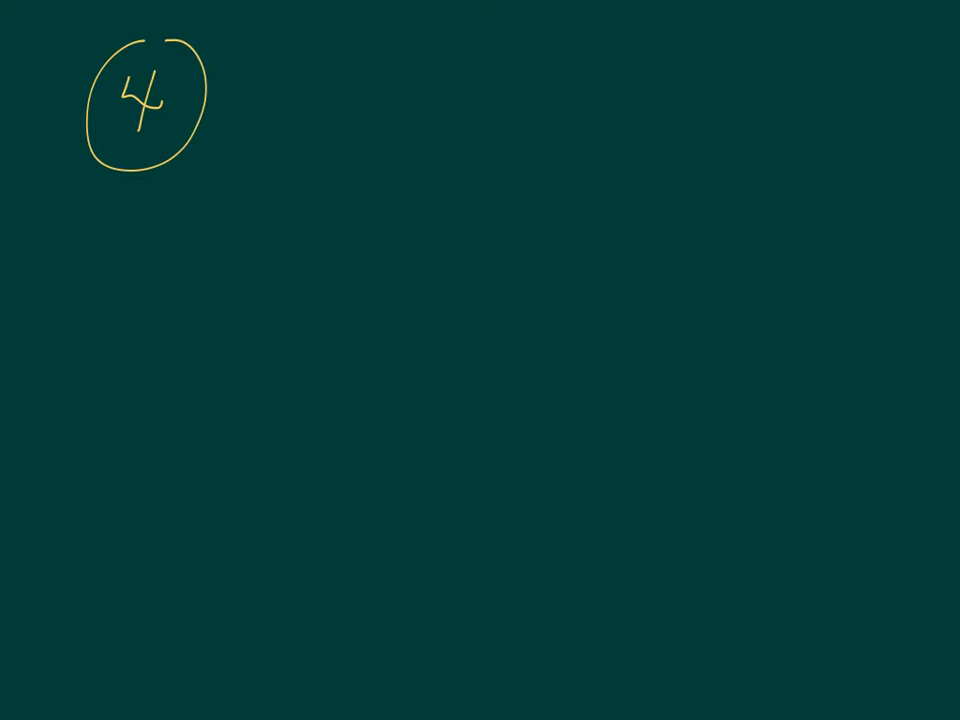
Write Pop/area = density with 4000 bunnies over 200 km².
type("Pop")
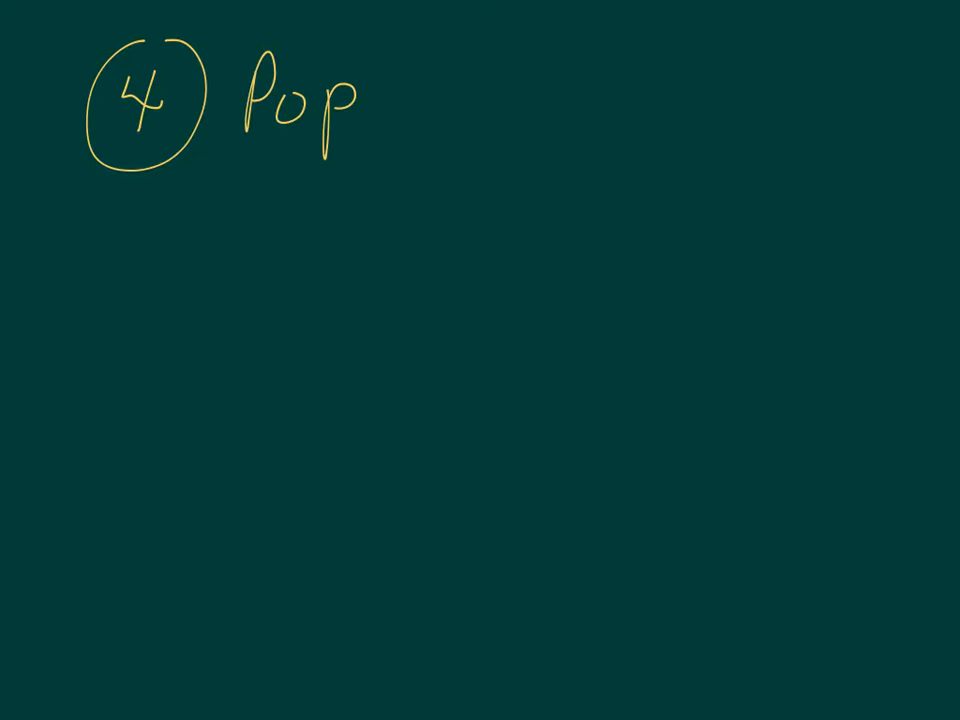
left_click_drag(230, 130, 400, 195)
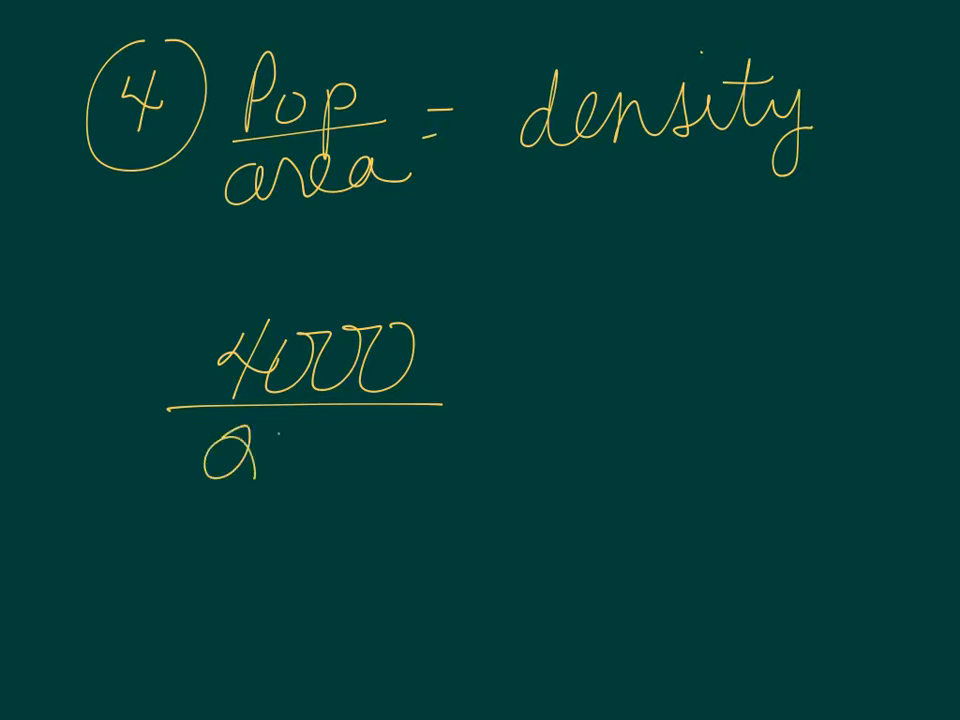
type("00 Ki")
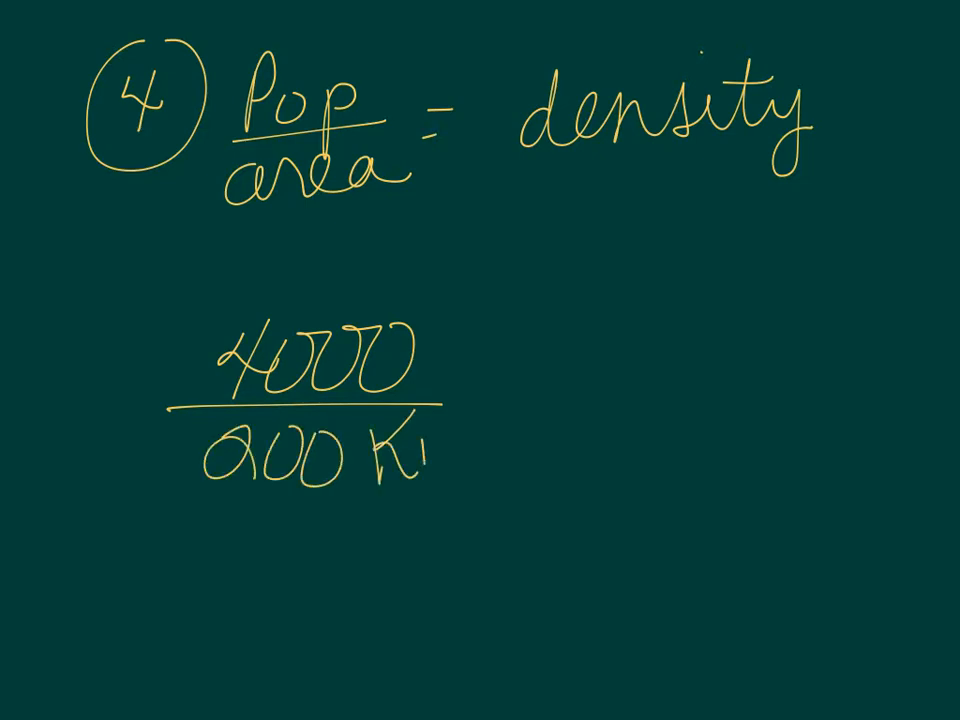
type("m²")
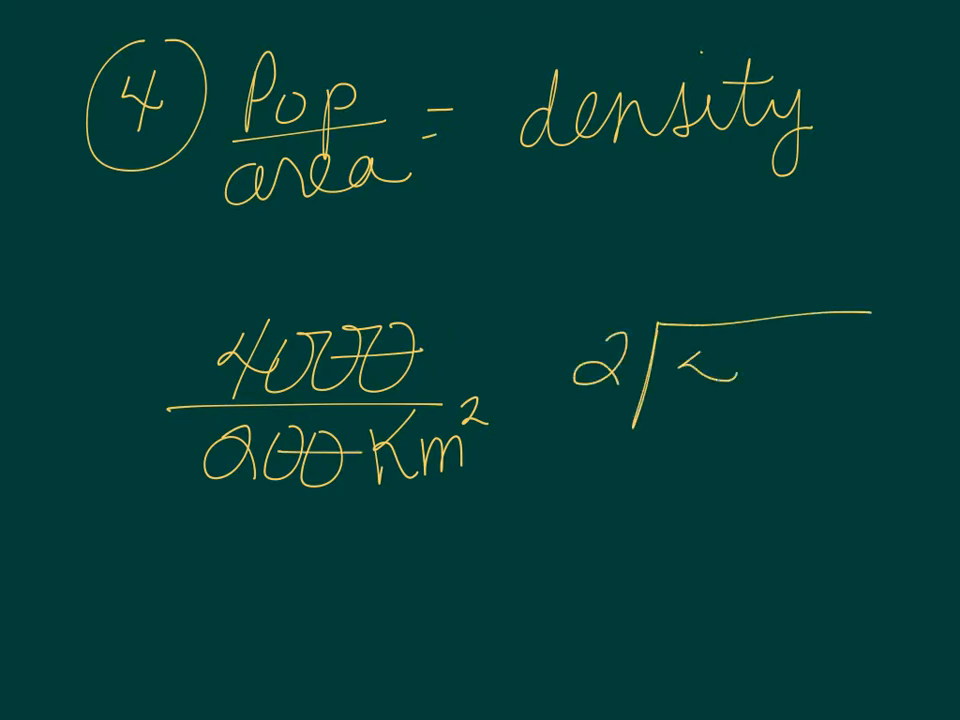
Cancel the zeros, long-divide 2)40 = 20, and write 20 bunnies.
type("40")
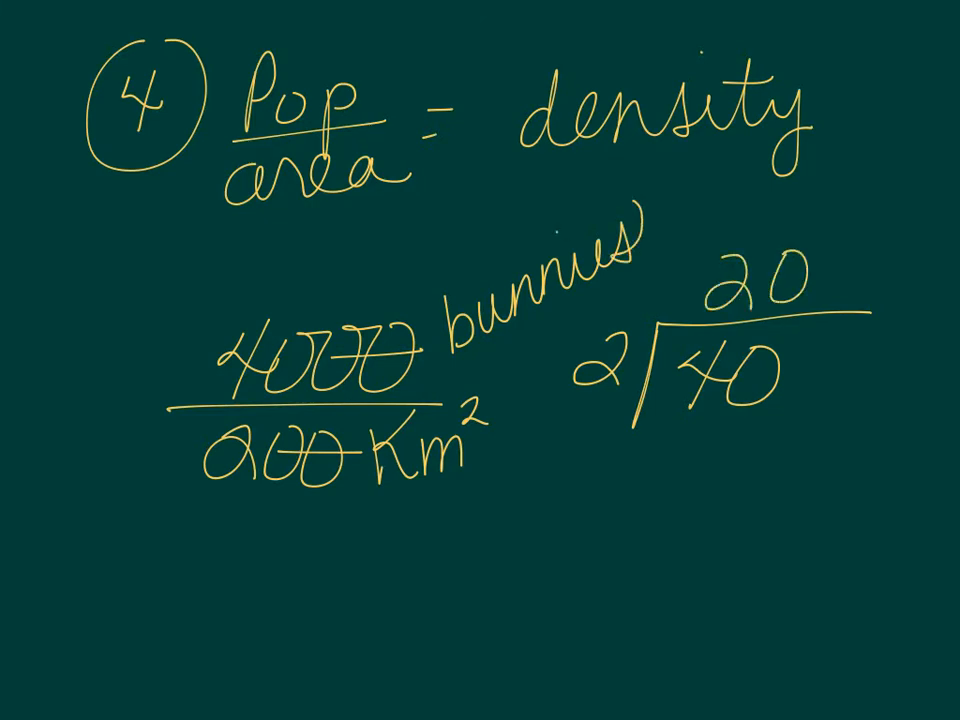
type("20")
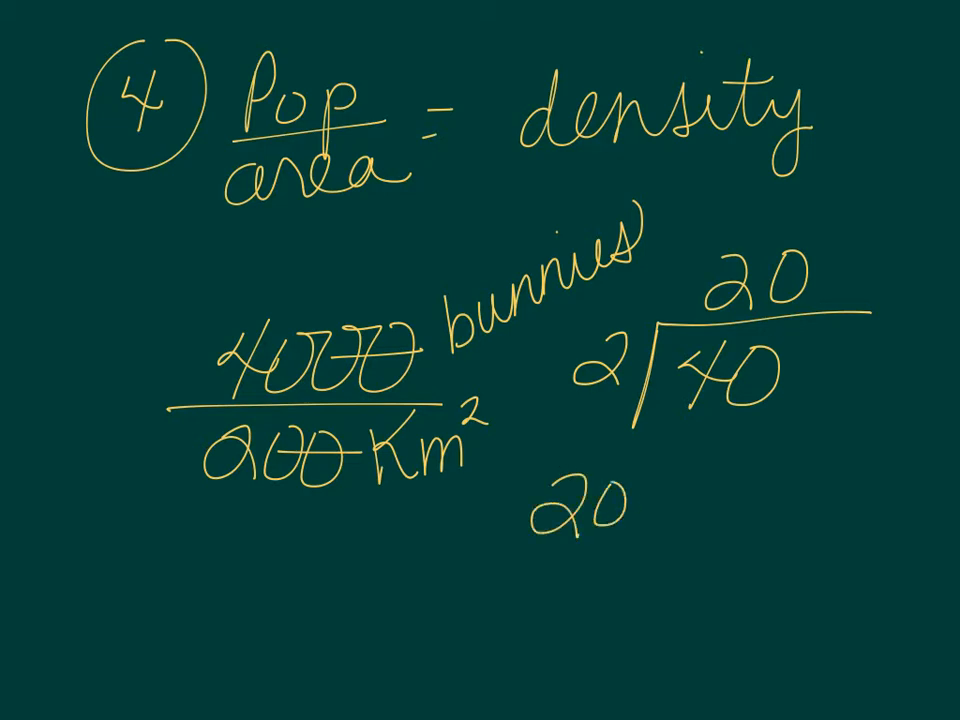
type("bu")
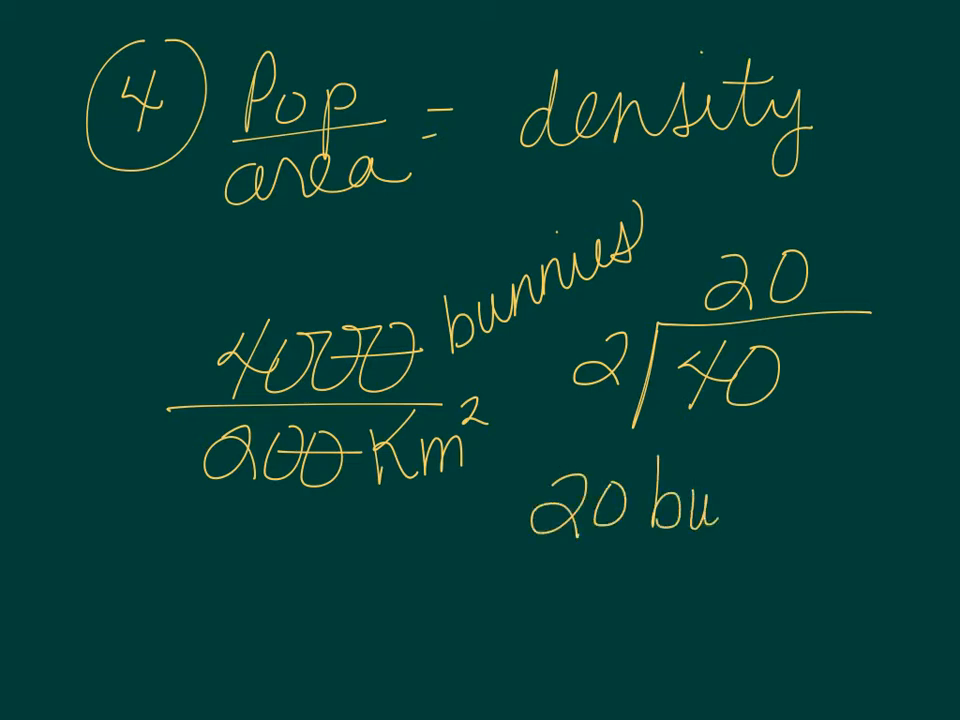
type("nnies")
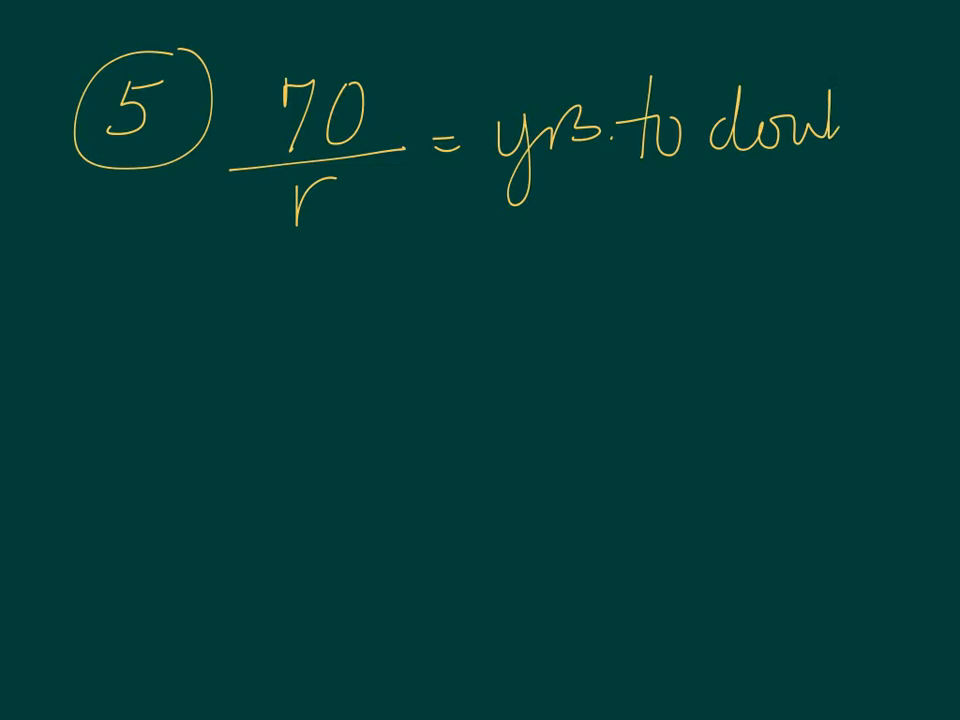
Write 70/3.5 = 20 yrs as the doubling time.
type("7")
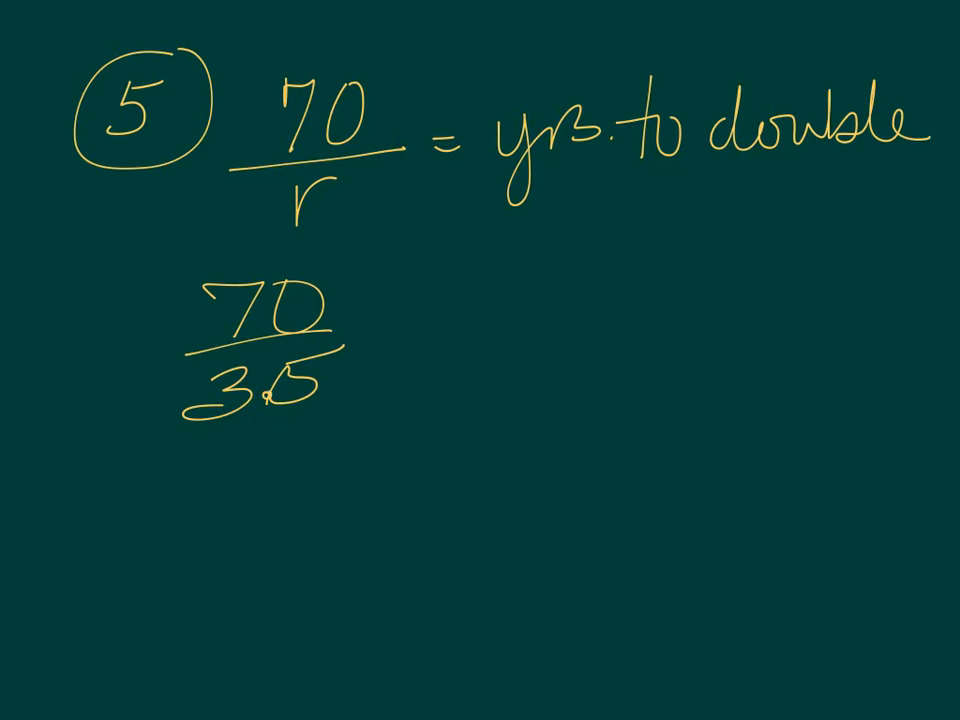
type("3")
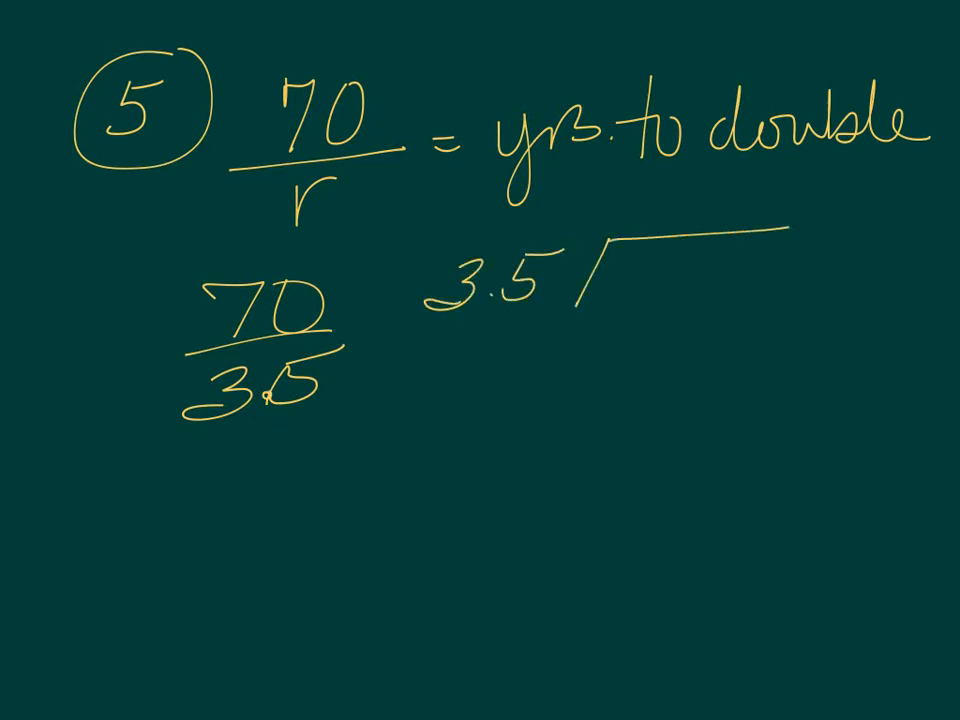
type("70")
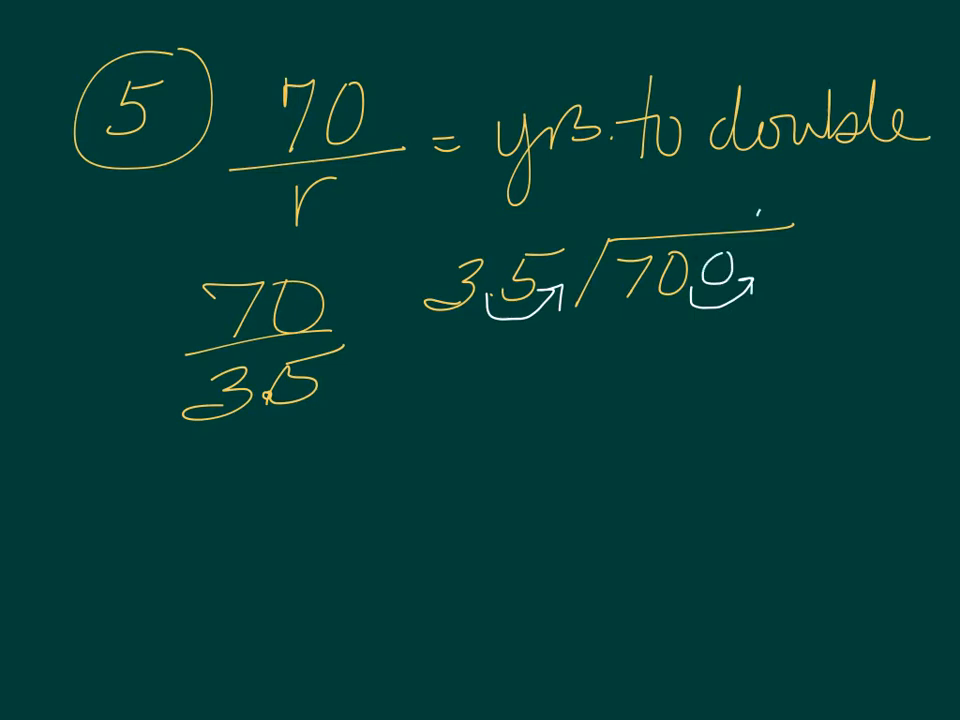
type("2")
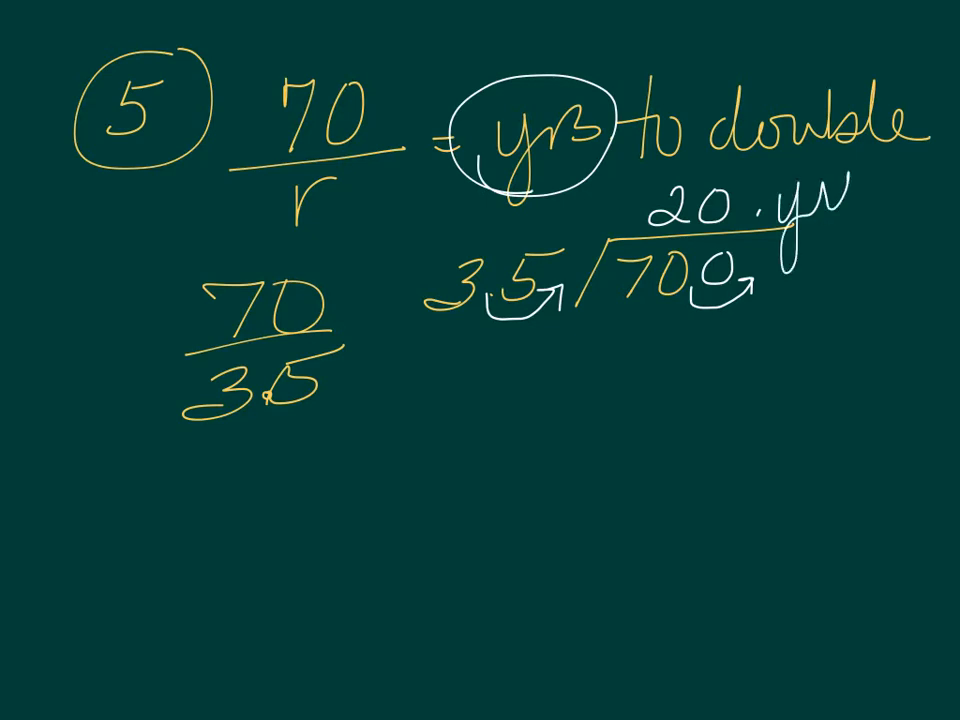
type("s.")
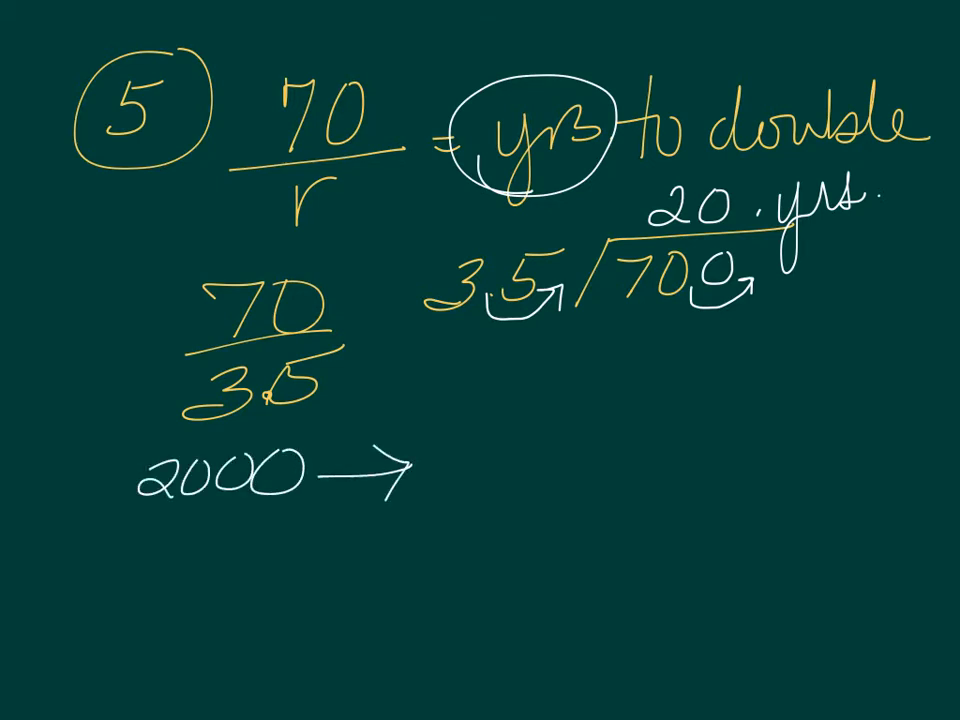
Chart 2000→4000→8000→16,000 with 20 yrs labels, then start a blank page.
type("400")
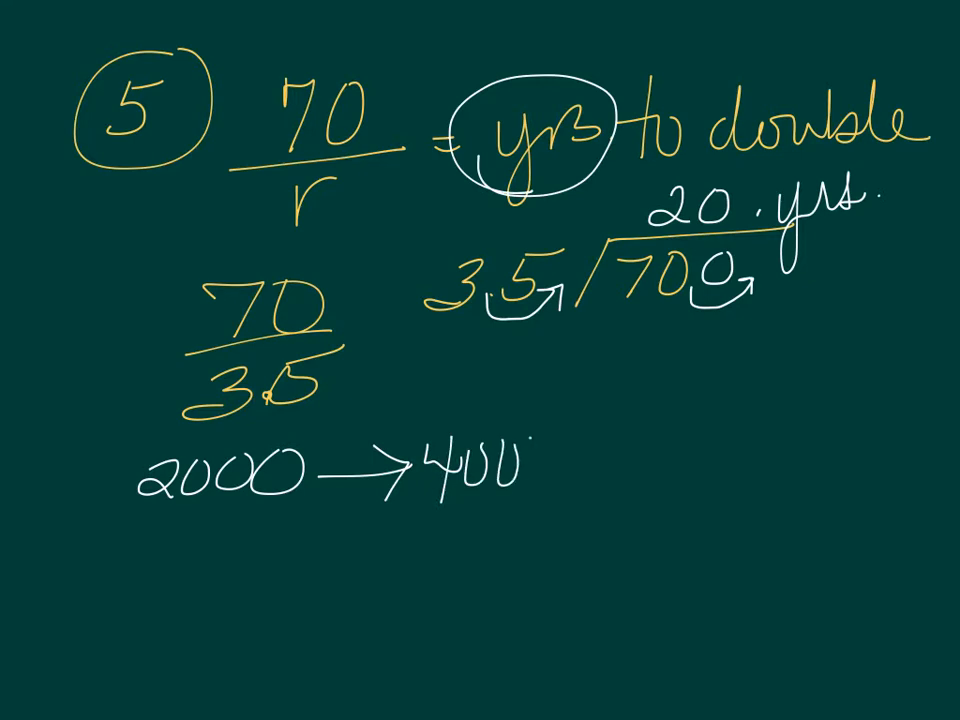
type("0")
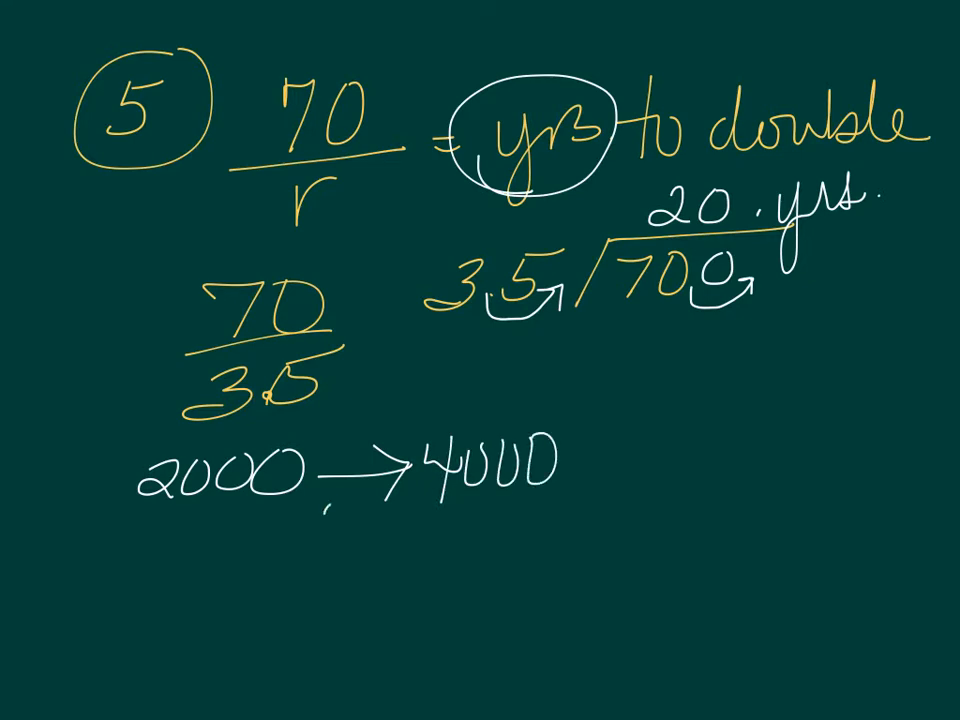
type("20")
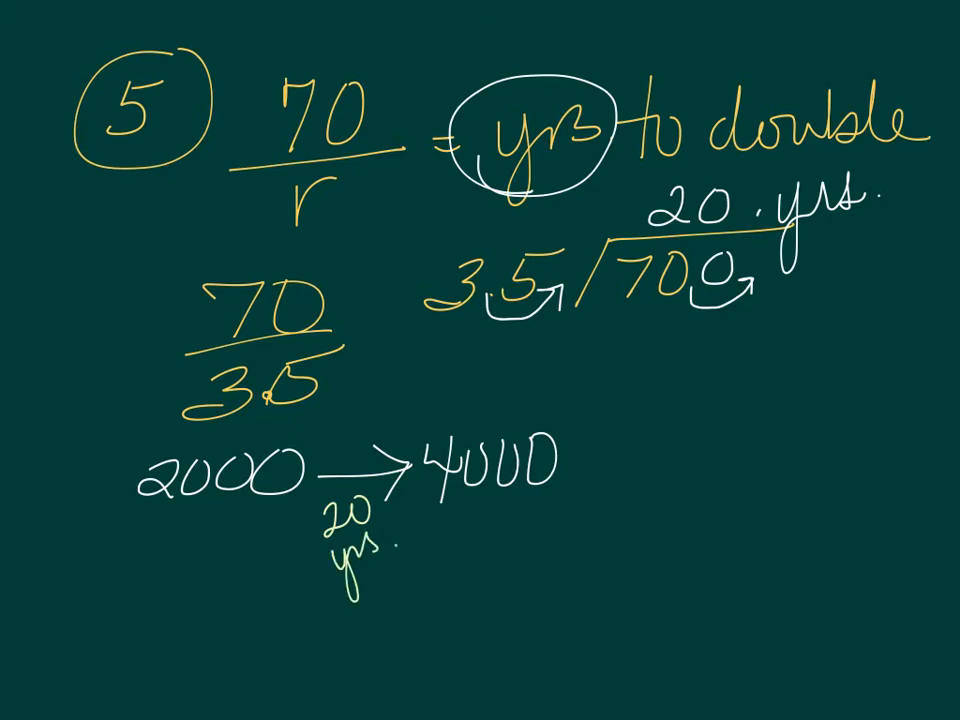
left_click_drag(575, 465, 625, 460)
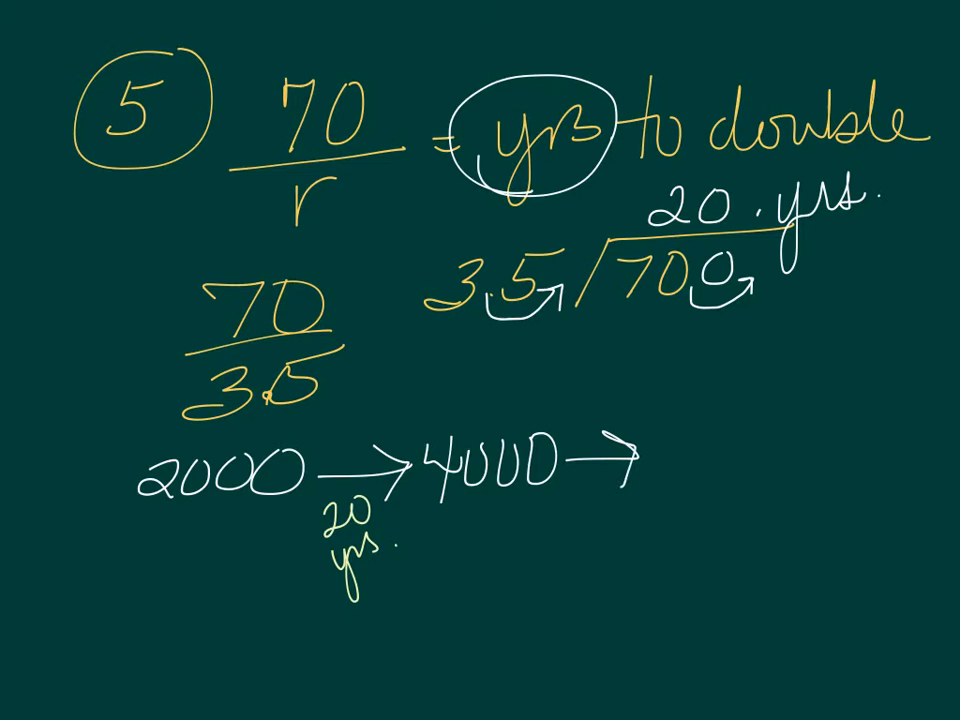
type("8000→16,000")
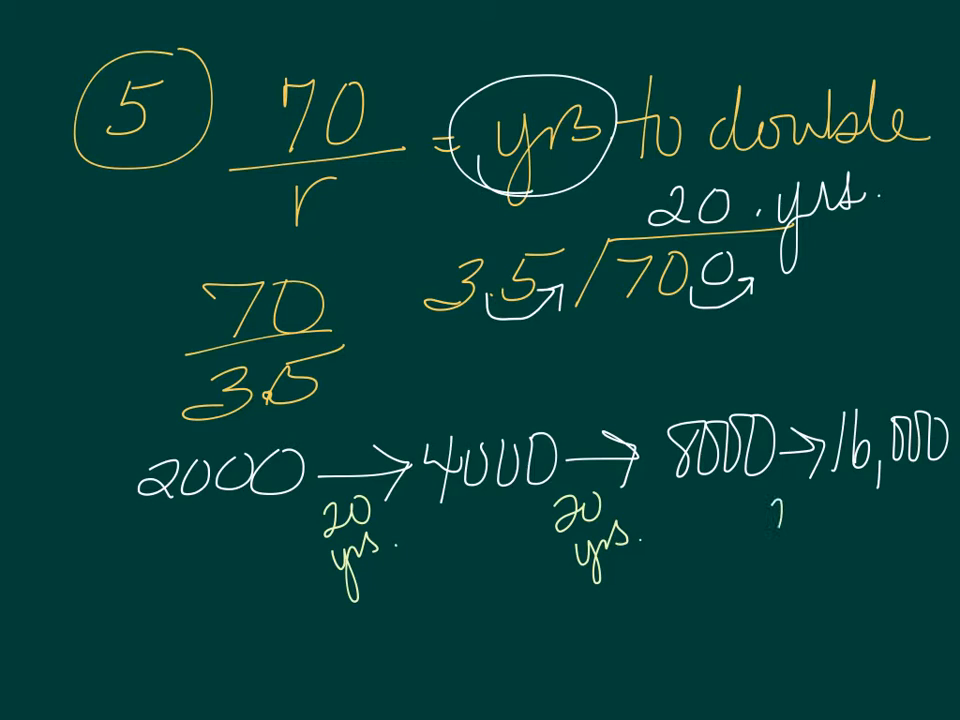
type("20 yrs.")
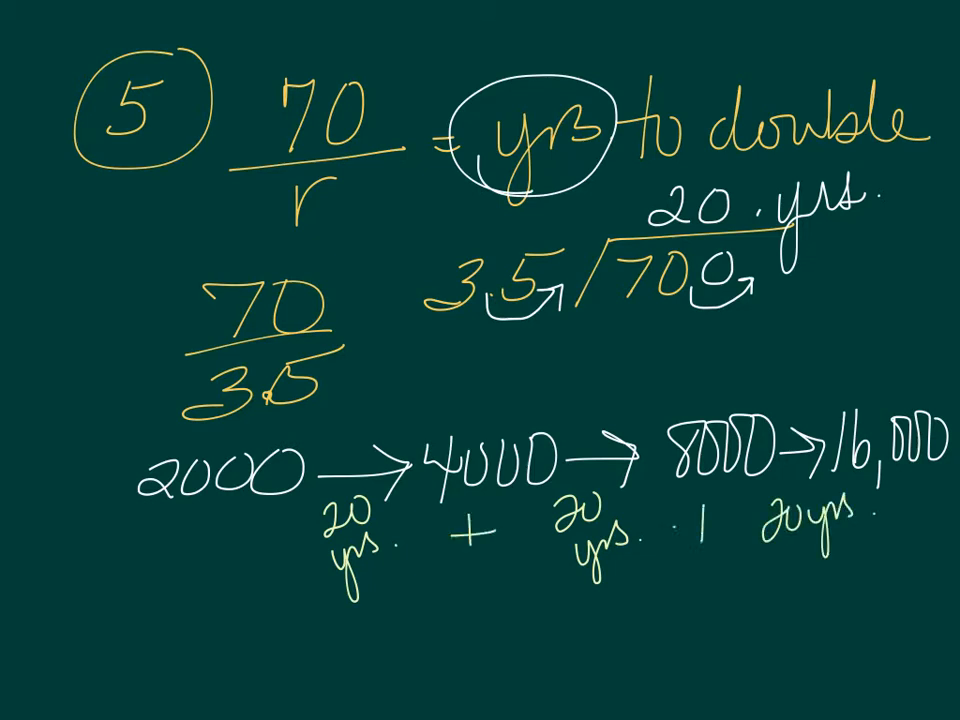
type("= 61")
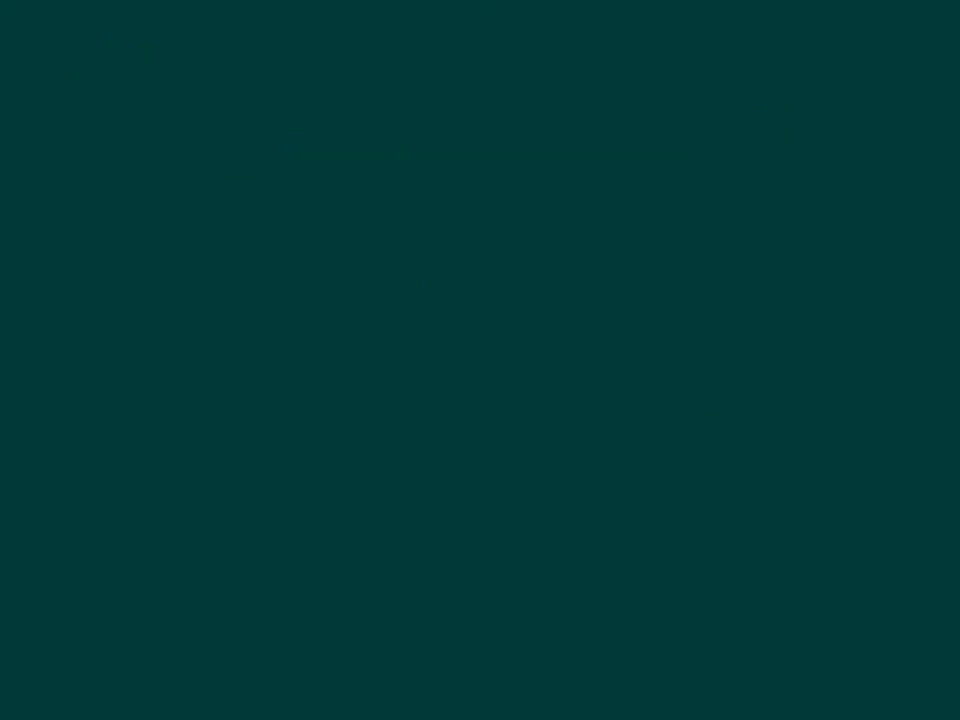
Write (304−274)/6000 = 30/6000, cancel zeros, set up 60)3.0, and circle 7 on a new page.
type("/")
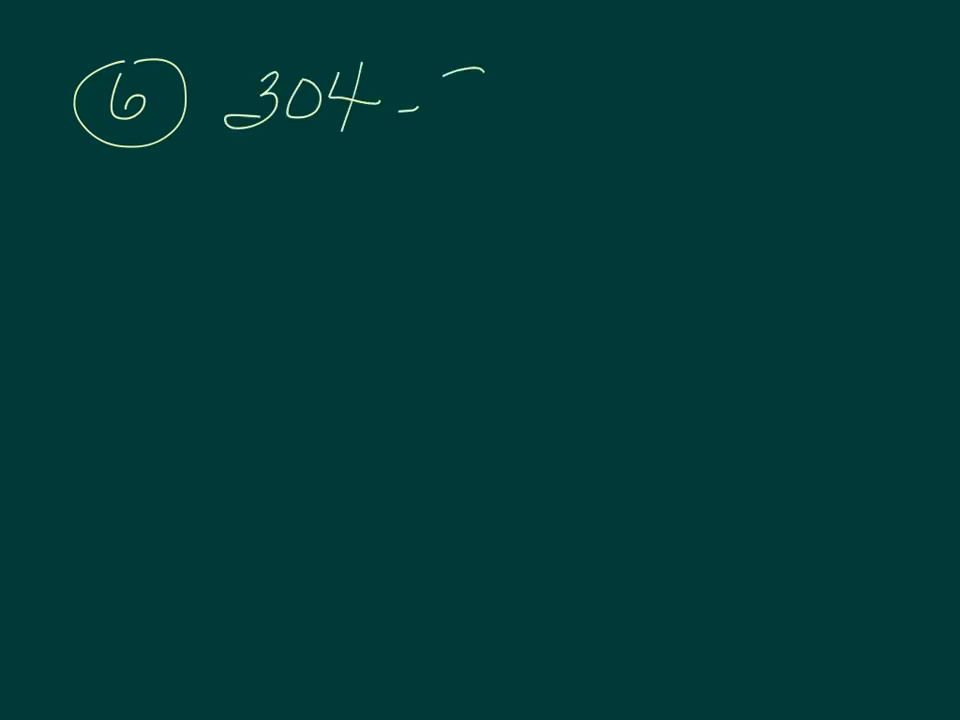
type("274")
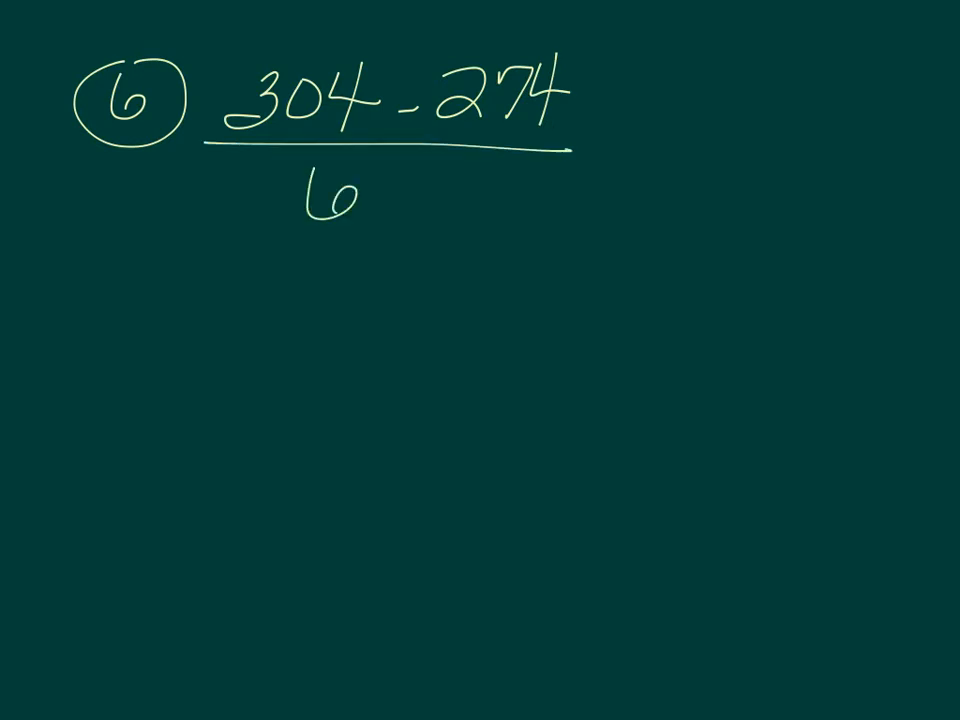
type("00 = 30/6")
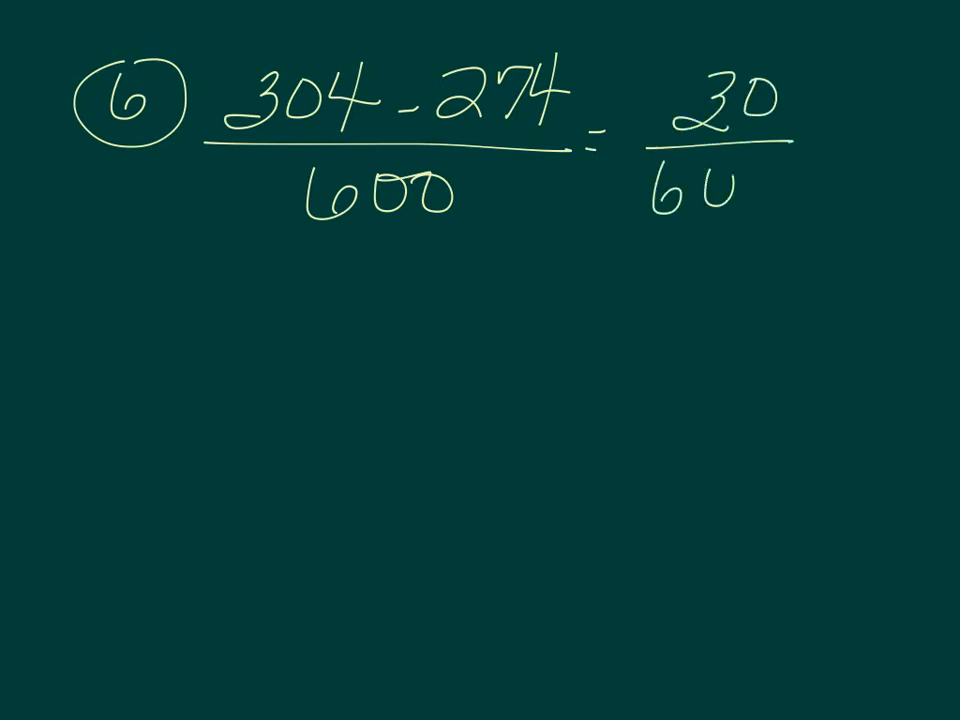
type("0")
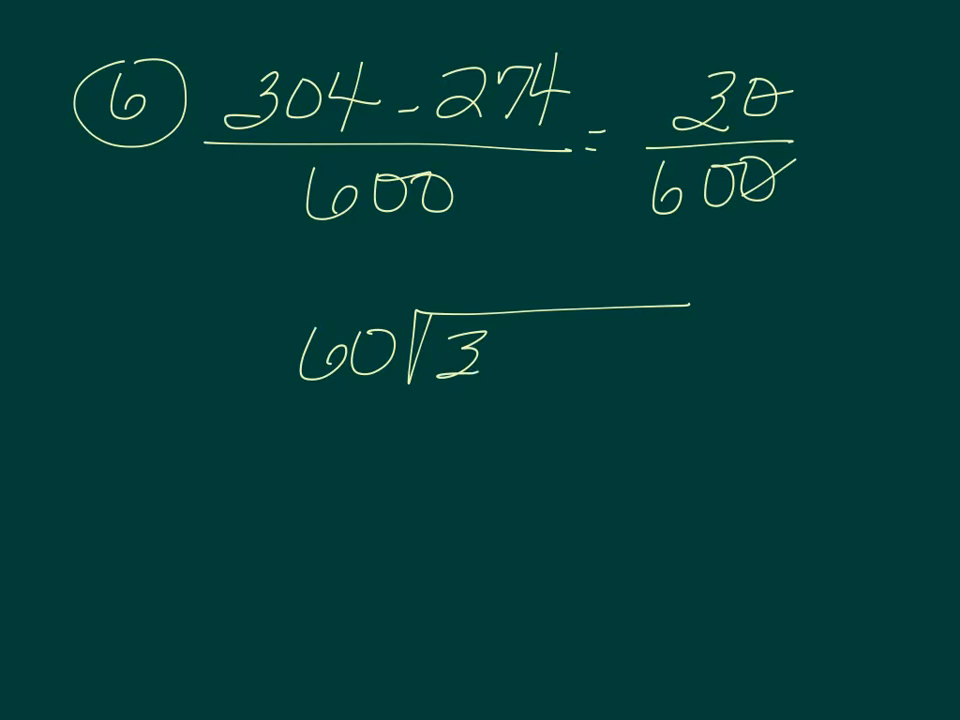
type("0")
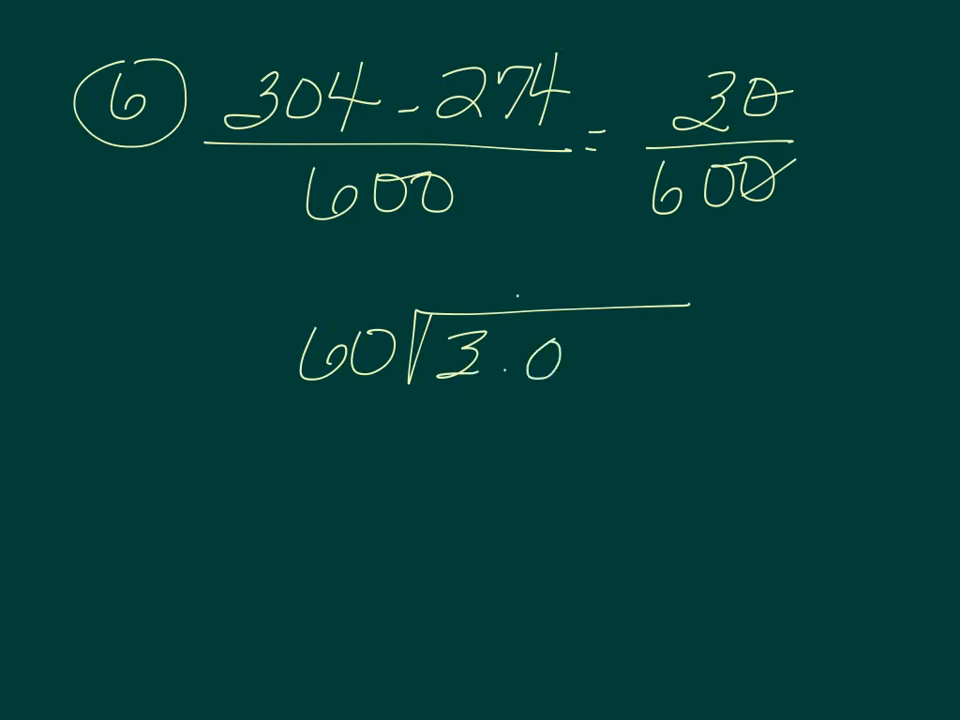
type("0")
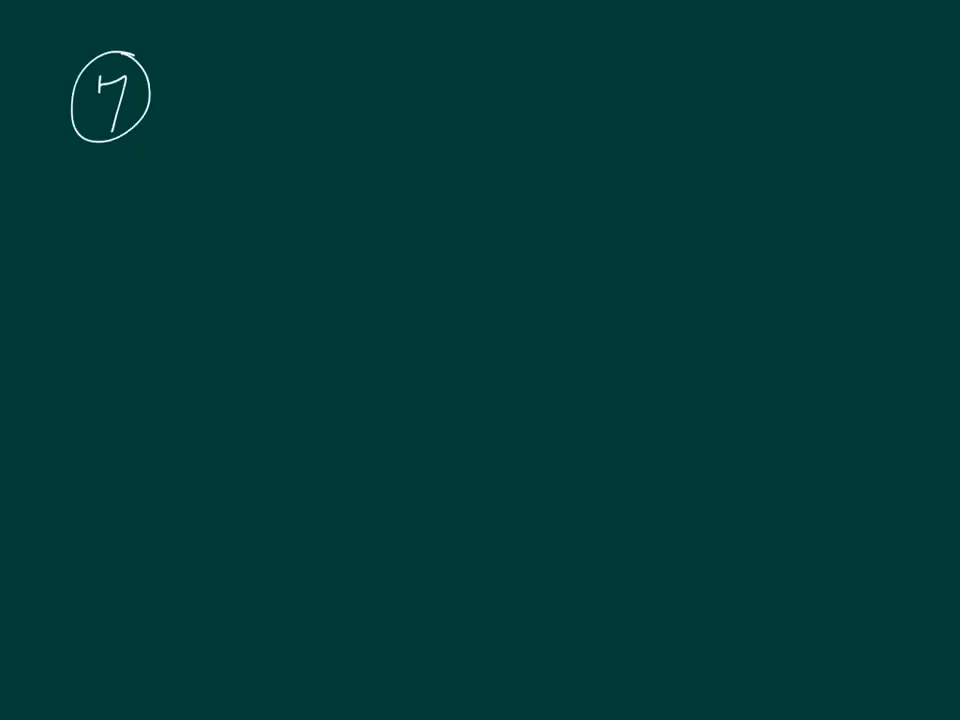
Write HIGH for question 7 and Africa for question 8 beside the growth-rate notes.
left_click_drag(200, 150, 275, 40)
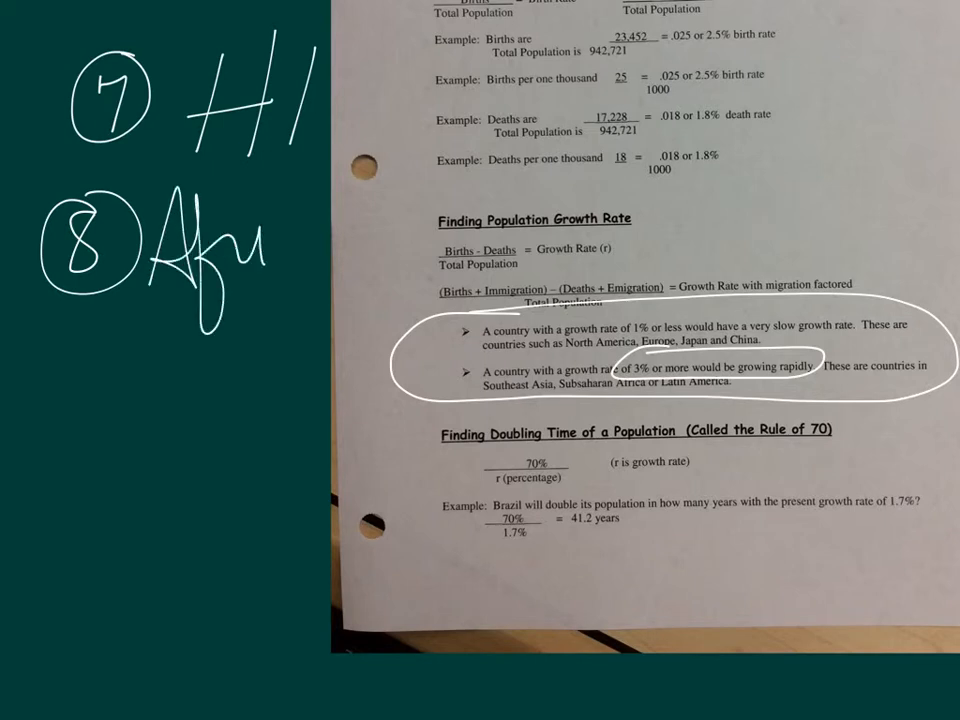
type("Africa")
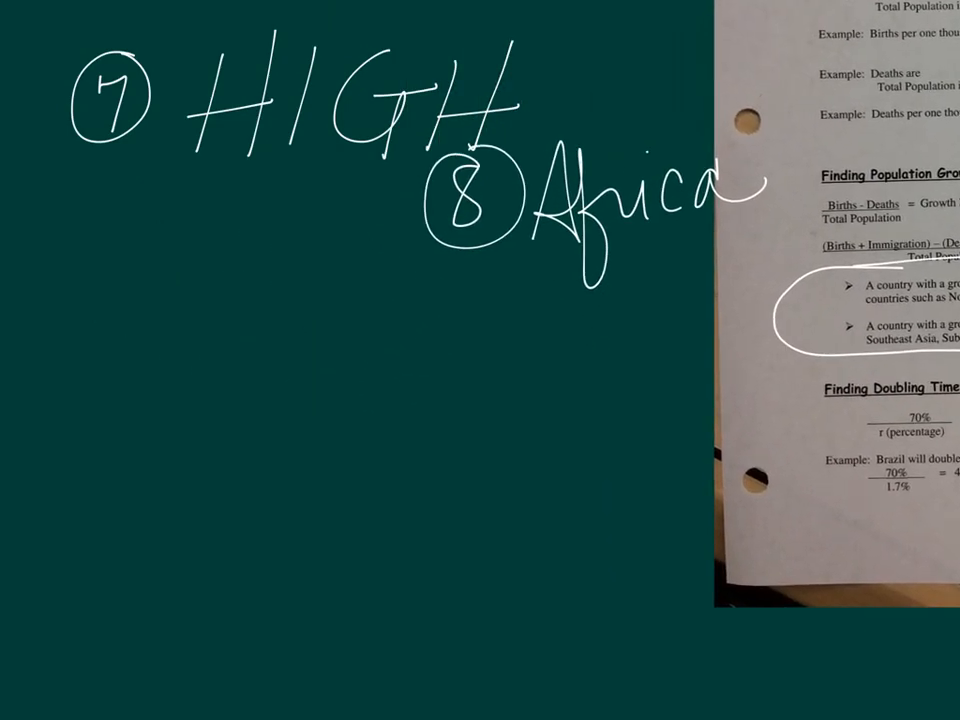
Write 9: 70/5 = 5)70 with the first division steps, then circle 10 on a new page.
type("9")
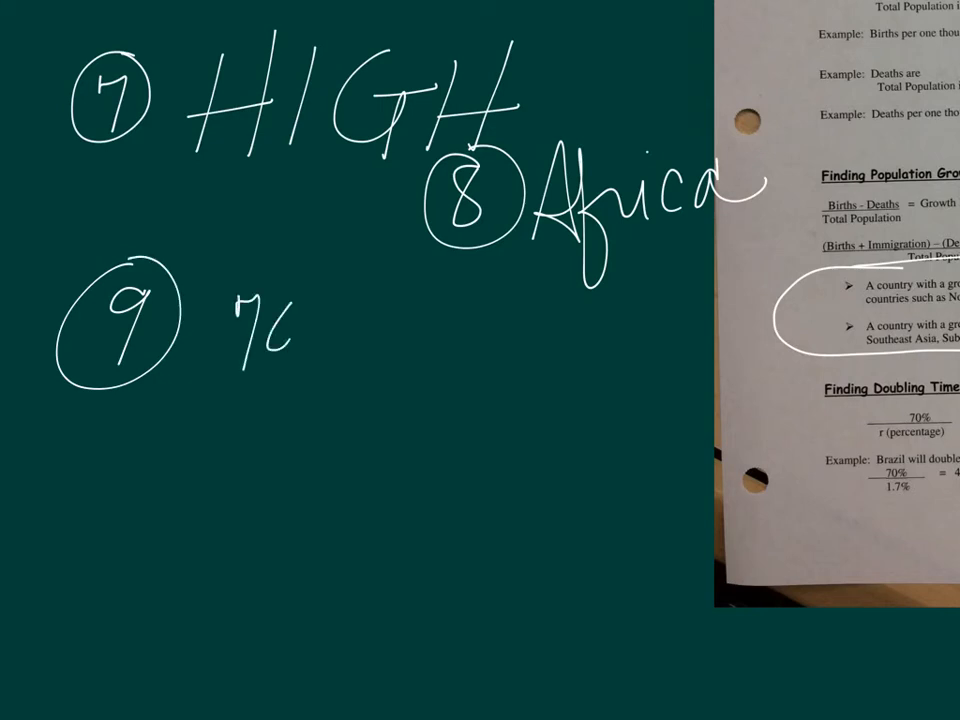
type("70/5")
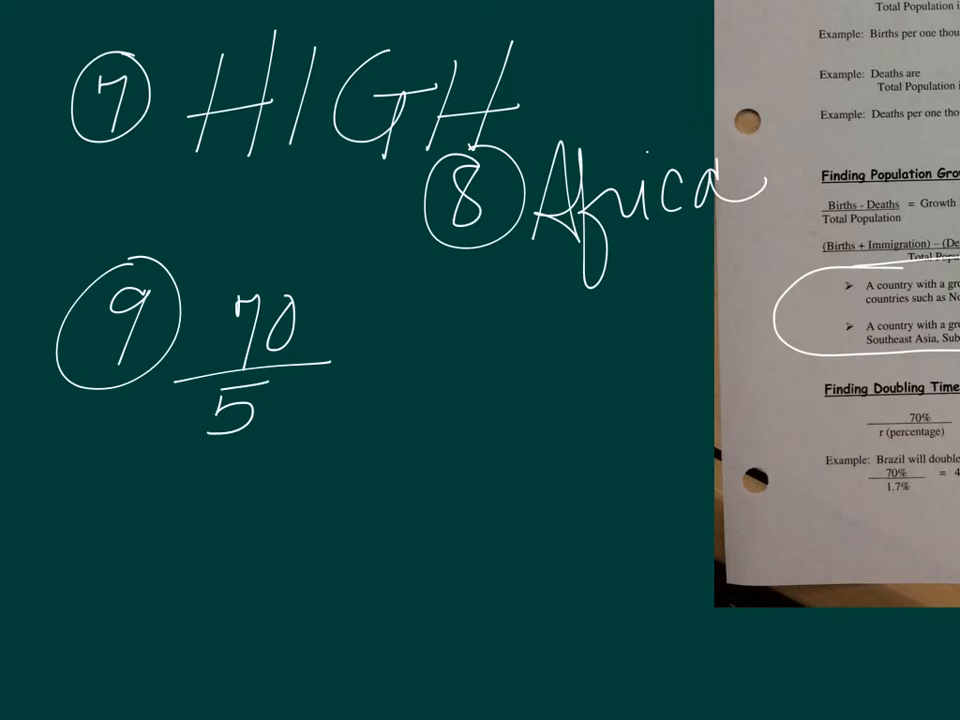
left_click_drag(355, 370, 465, 355)
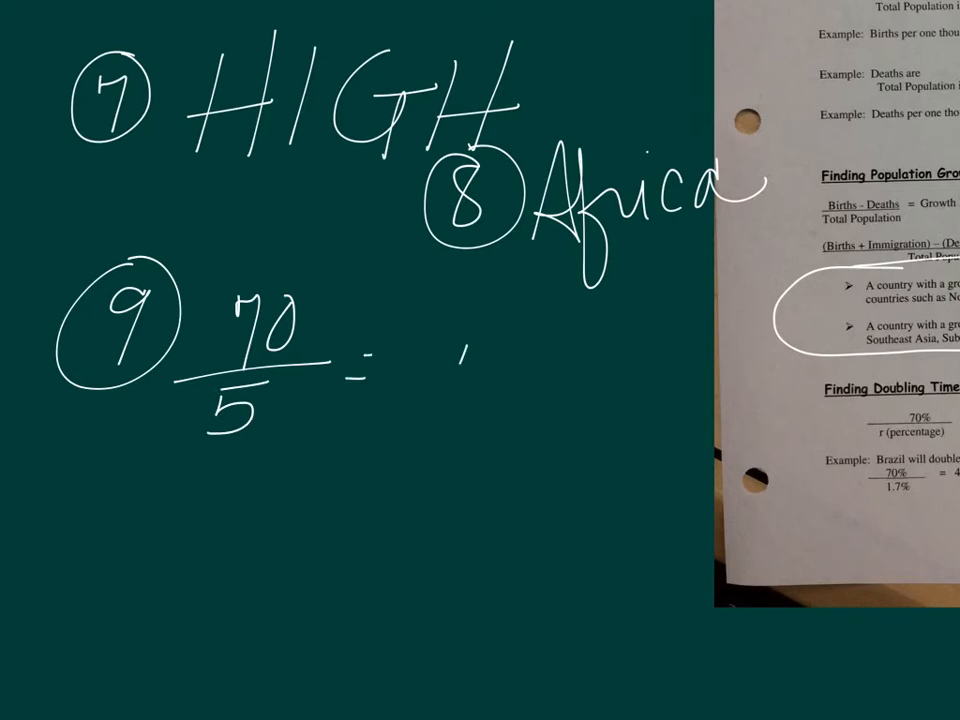
type("51")
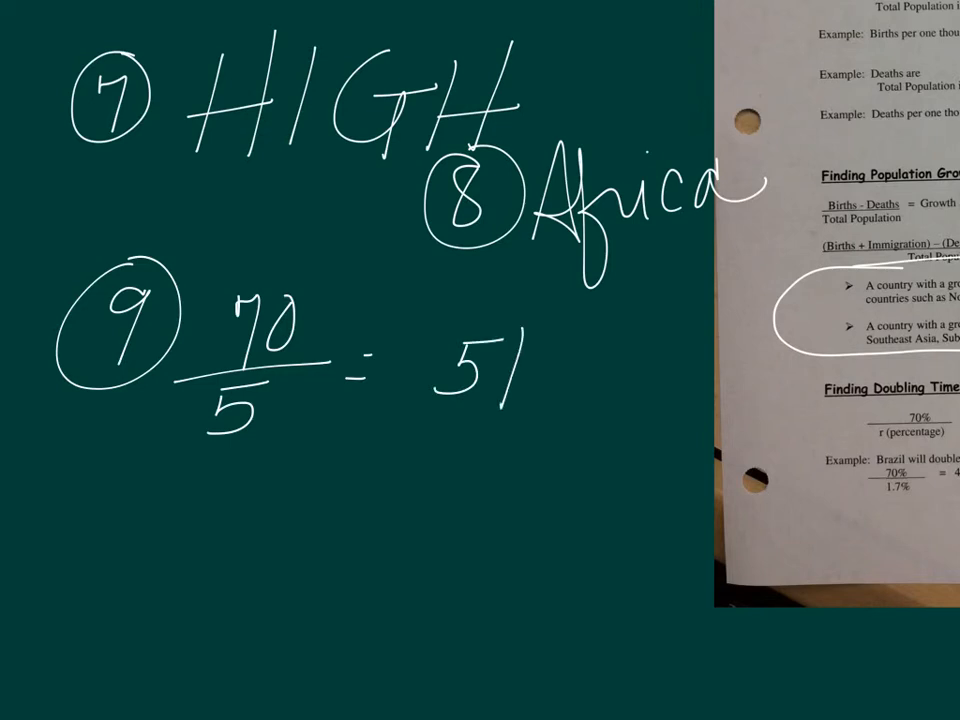
left_click_drag(500, 330, 720, 320)
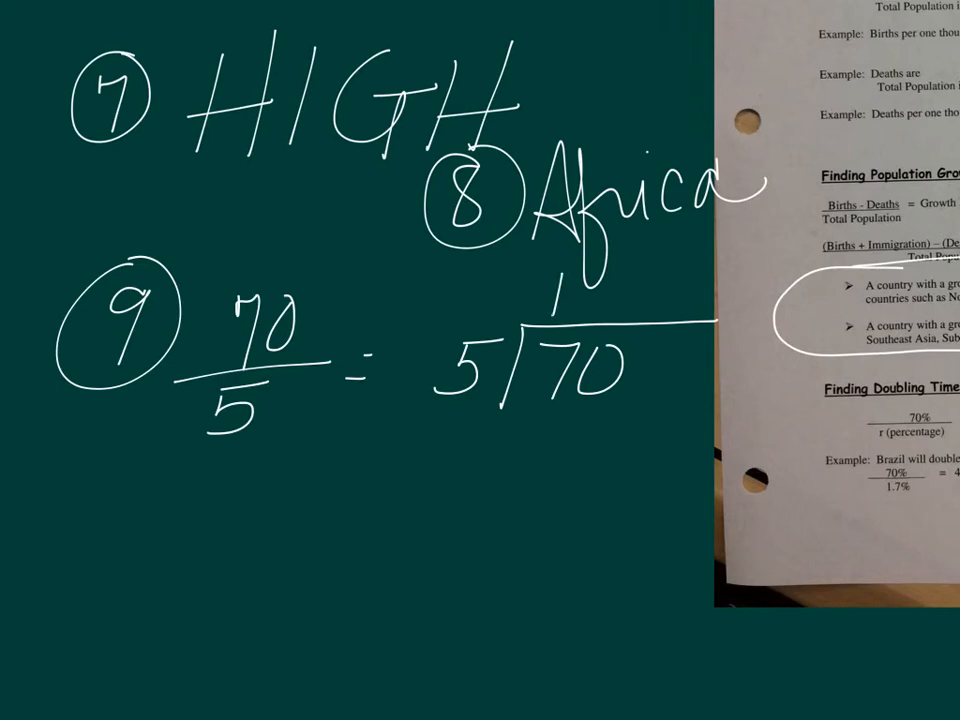
type("5")
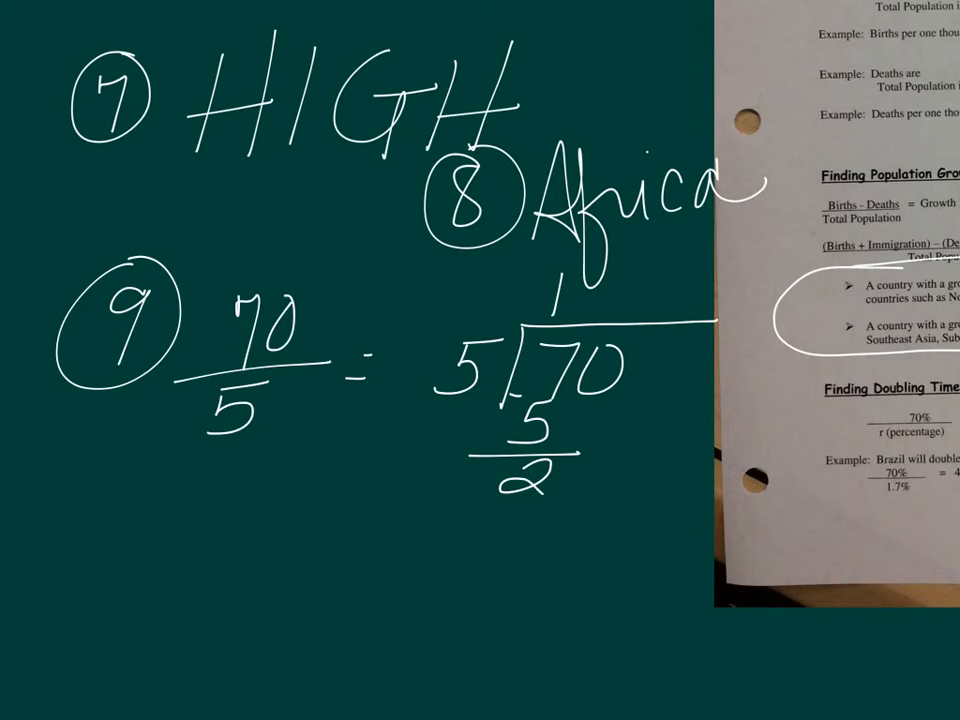
type("0")
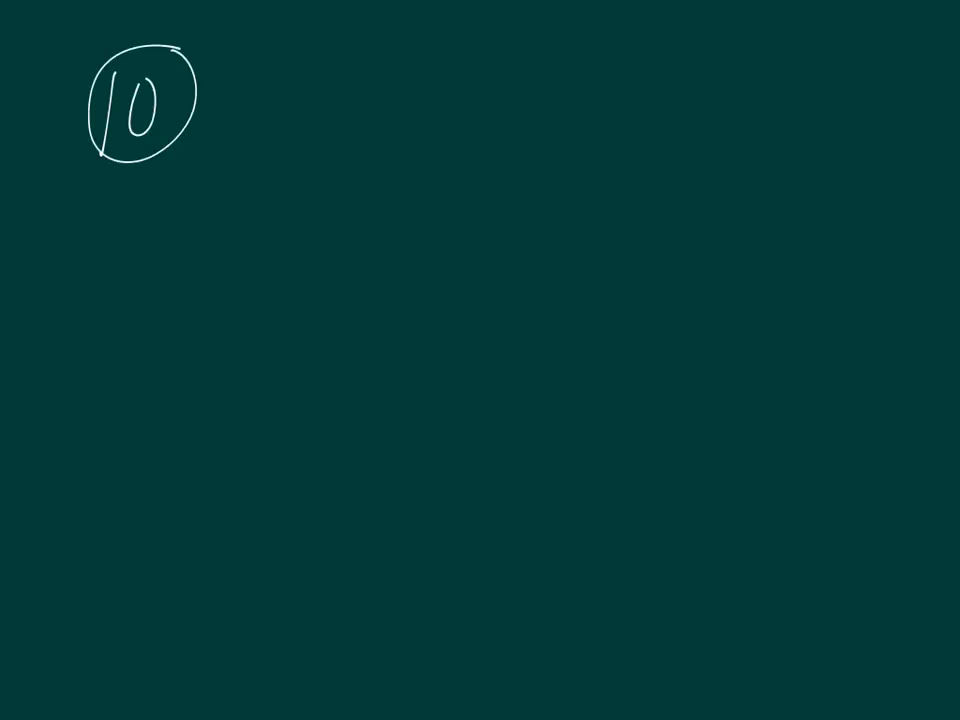
Write (3000 + 1500) − (1000 − 500) over 300,000, striking 3000 + 1500 as 4500.
type("3α")
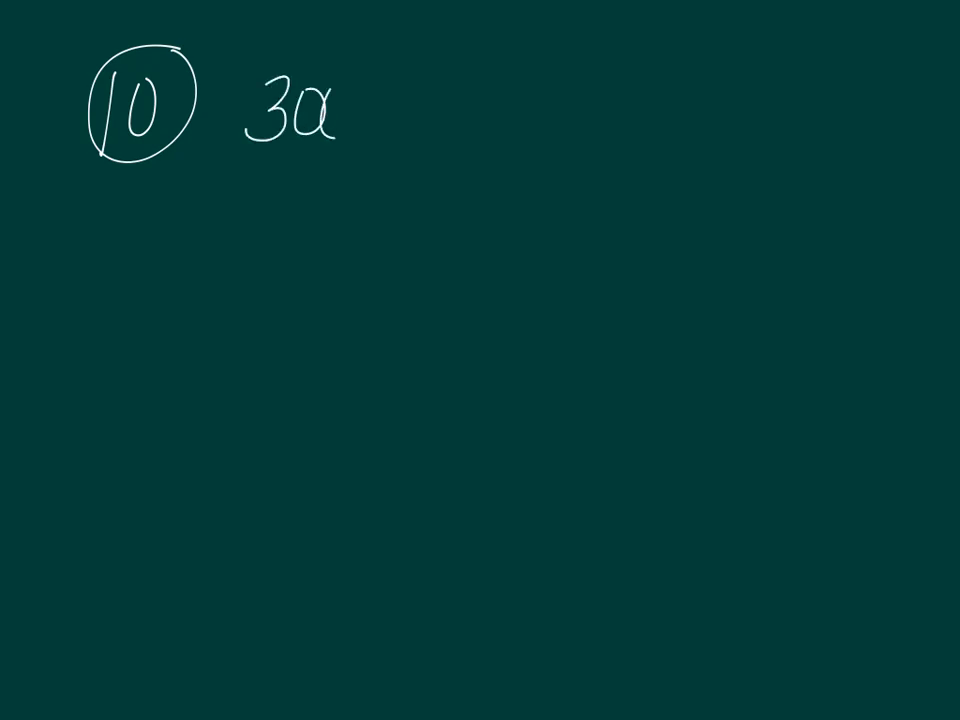
type("000+1500)-(1000-")
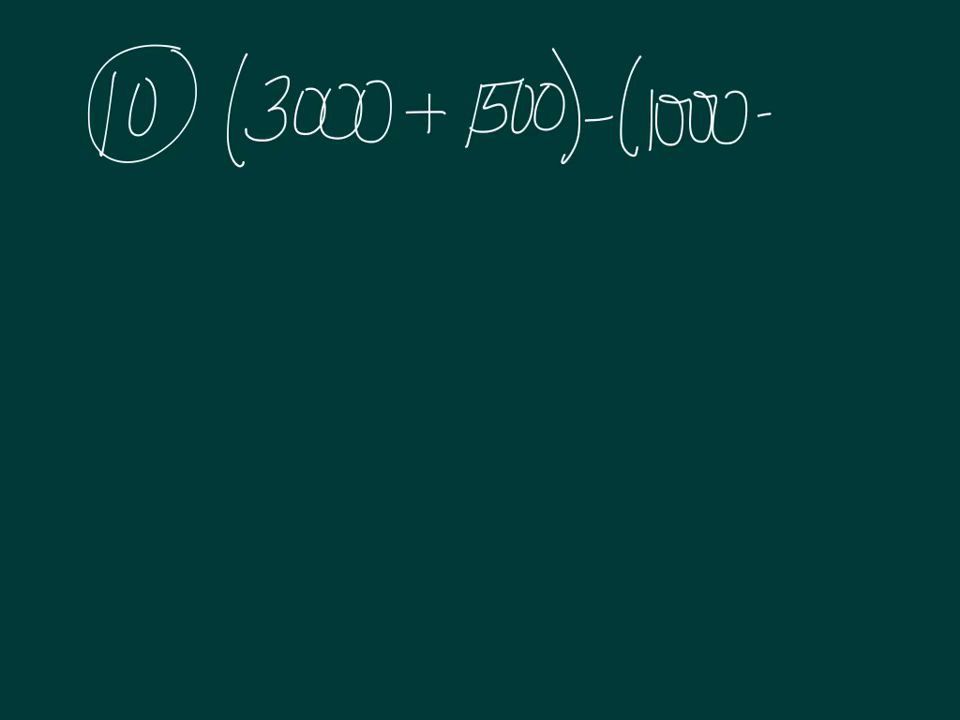
type("50")
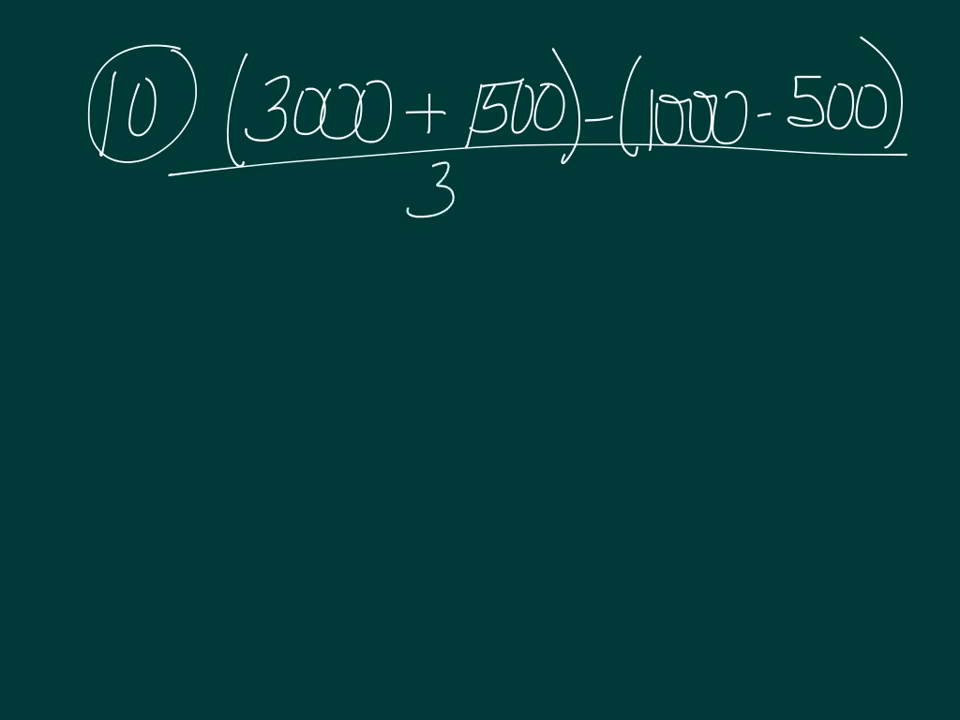
type("00,00")
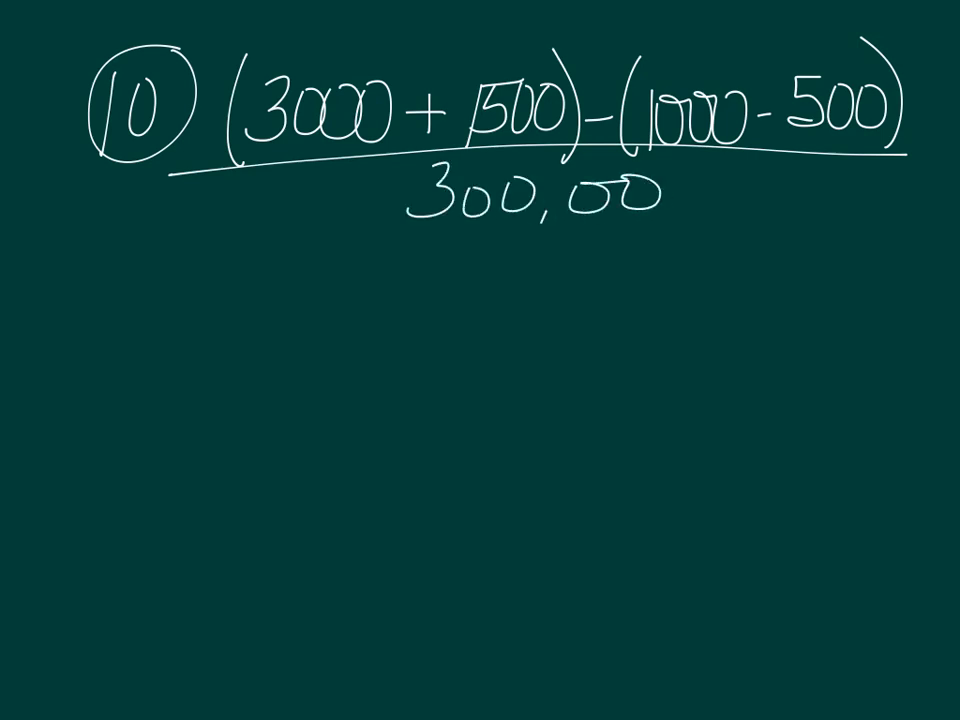
type("0")
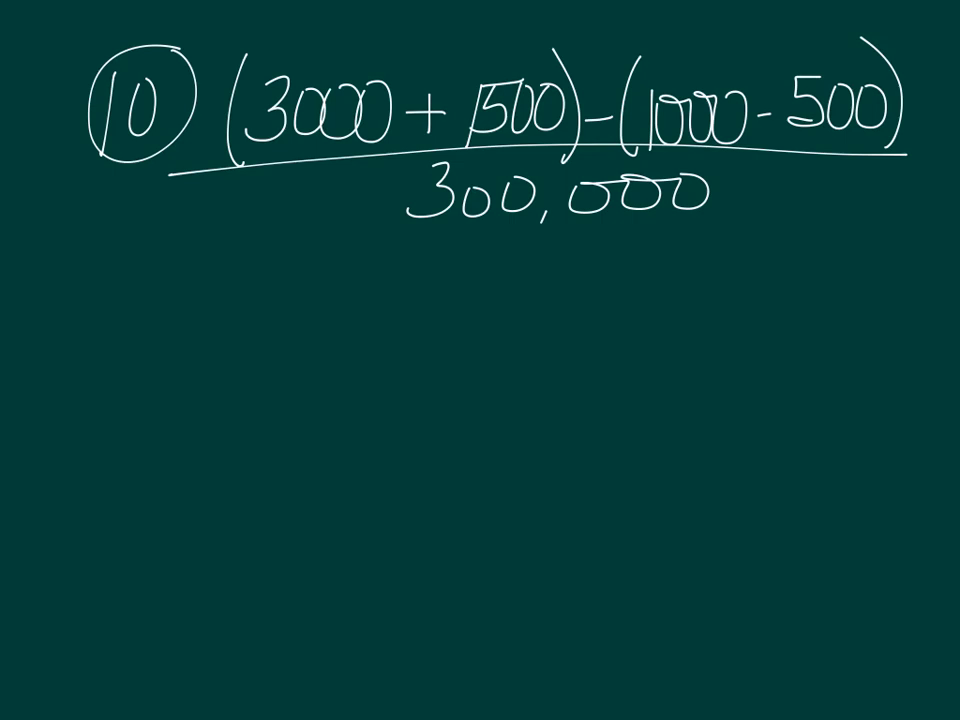
left_click_drag(280, 150, 490, 95)
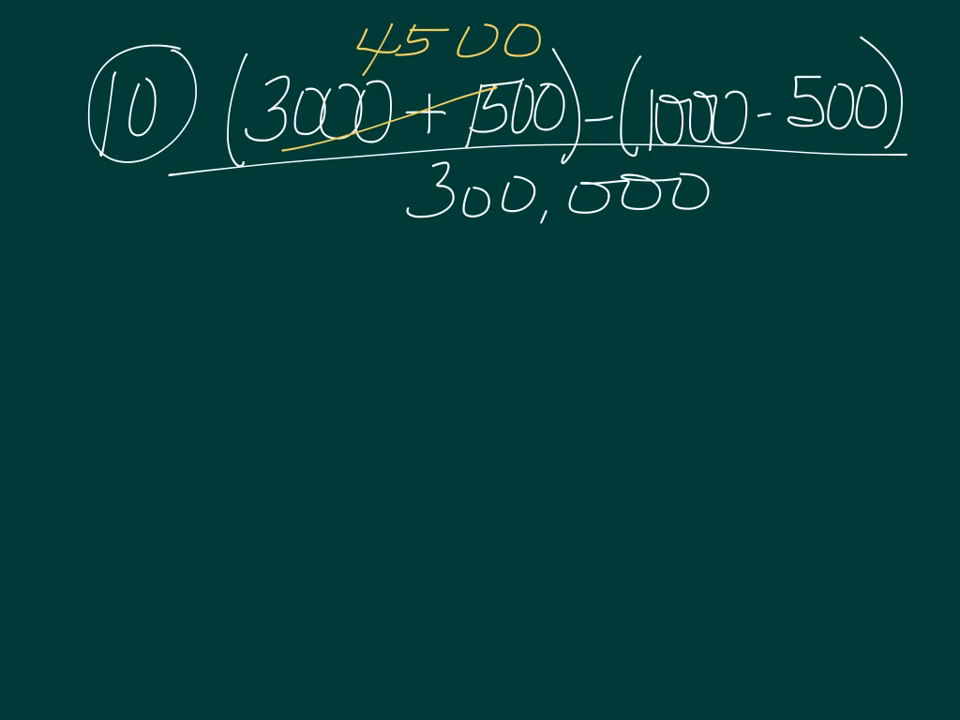
Write 4500 − 1500 over 300,000, cancel matching zeros, and begin 3 ÷ 300.
type("-15")
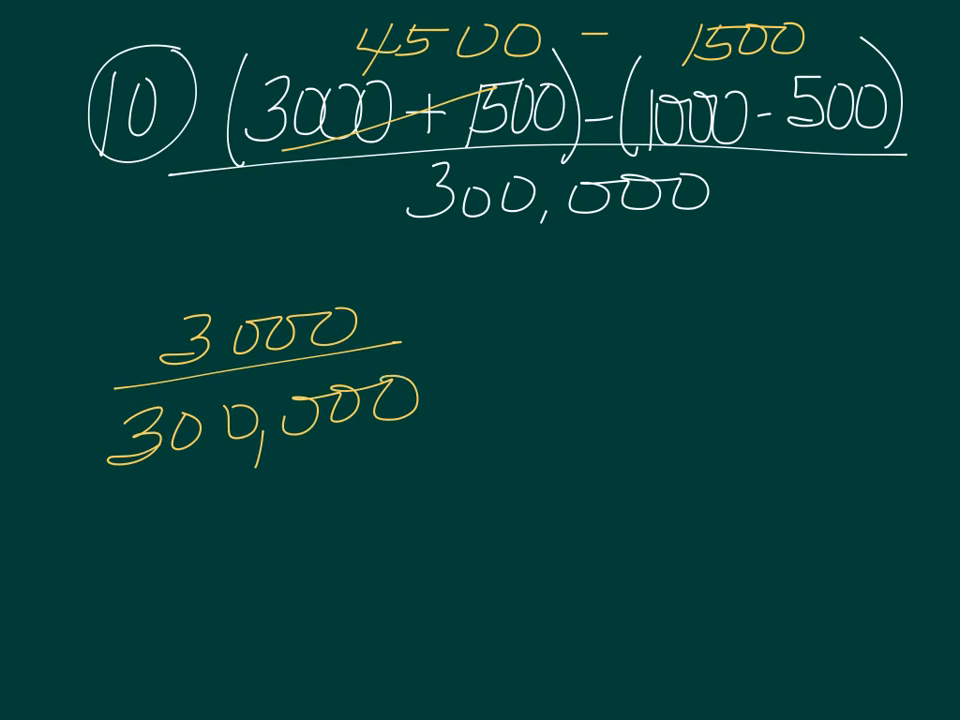
left_click_drag(230, 345, 375, 315)
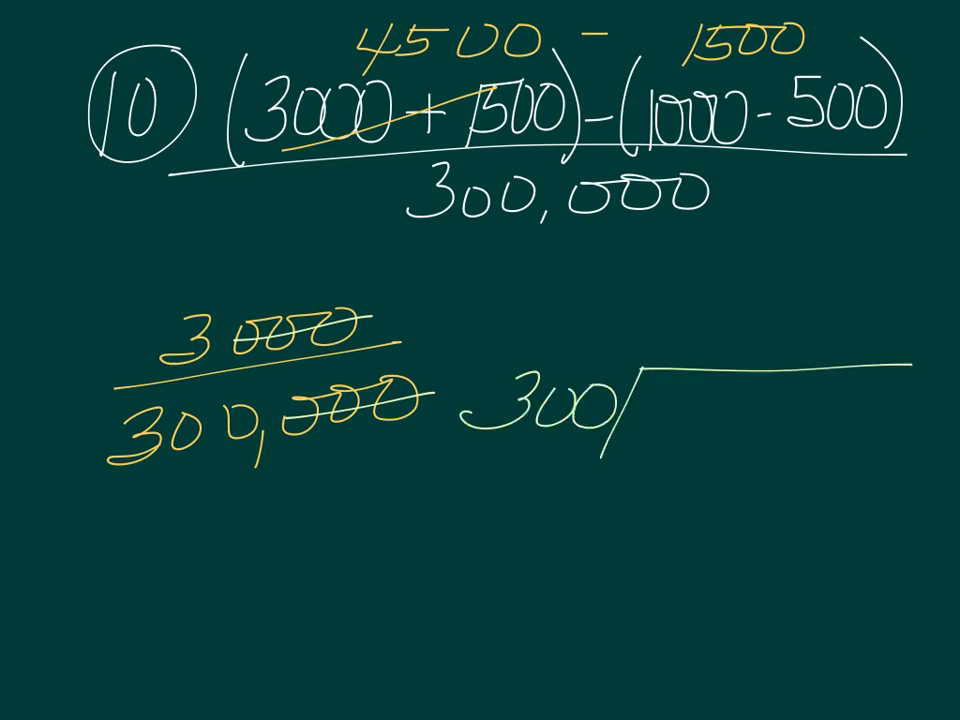
type("3")
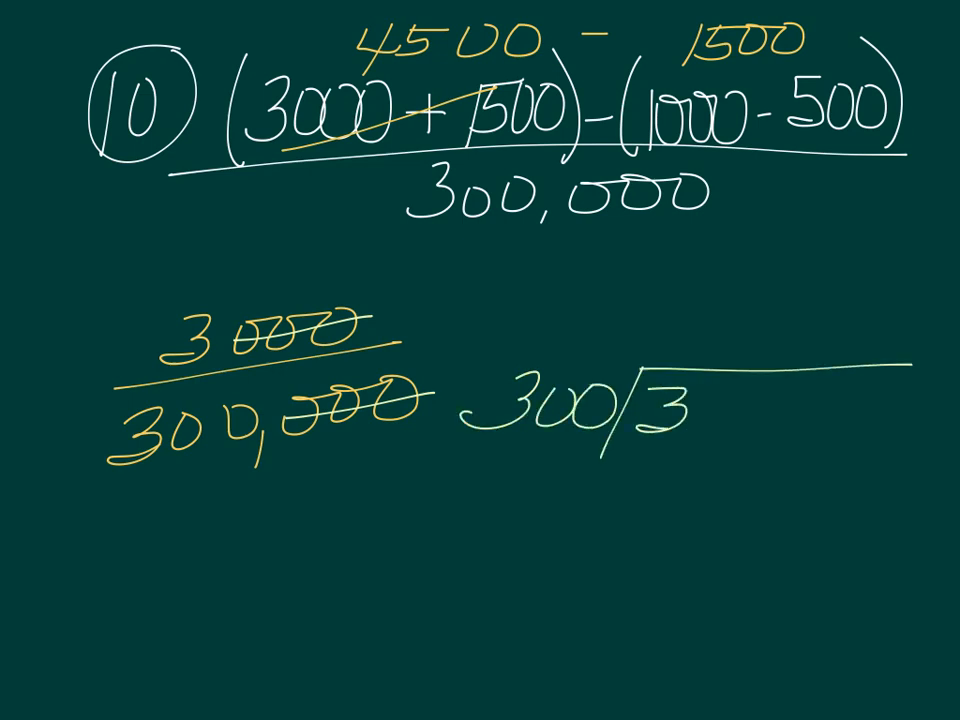